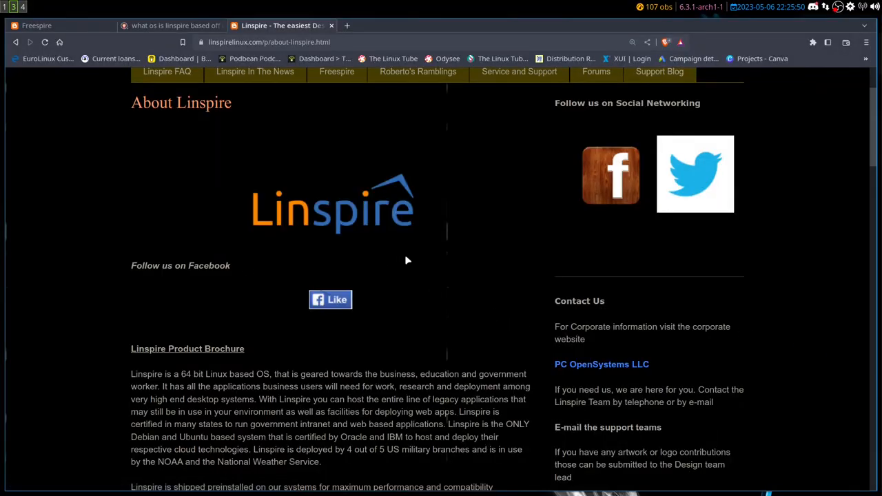
- Highlight the Linspire paragraph about hosting legacy applications and Debian/Ubuntu certification
{"action": "scroll", "scroll_direction": "down", "scroll_amount": 3}
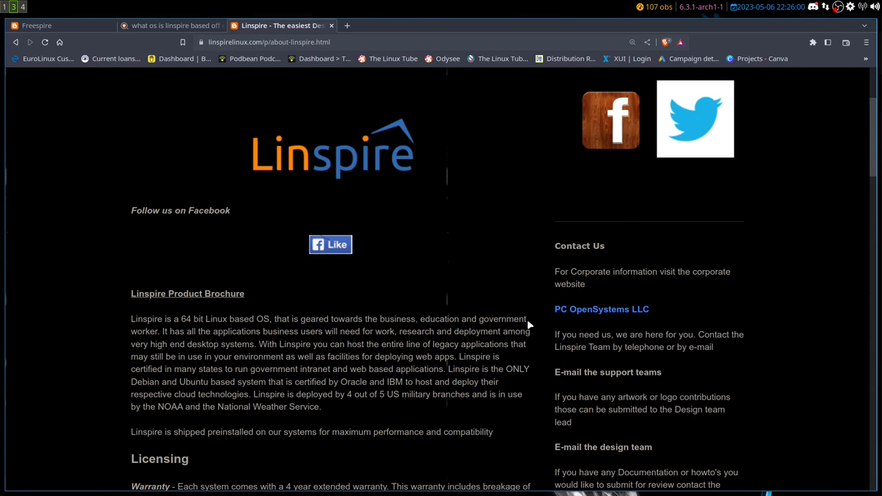
{"action": "mouse_move", "coordinate": [531, 325]}
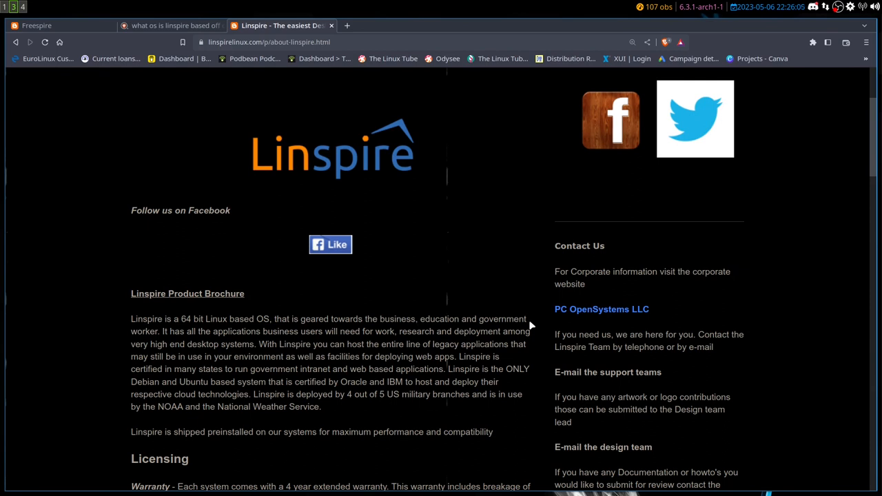
{"action": "mouse_move", "coordinate": [311, 355]}
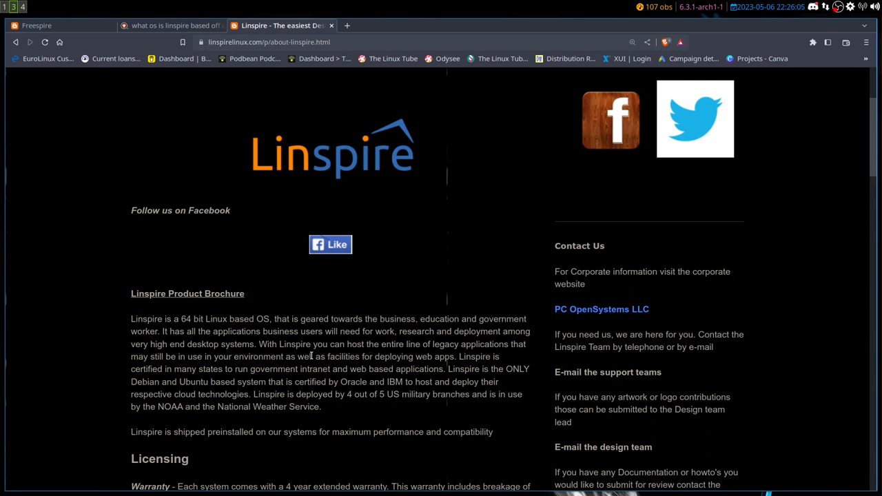
{"action": "mouse_move", "coordinate": [324, 343]}
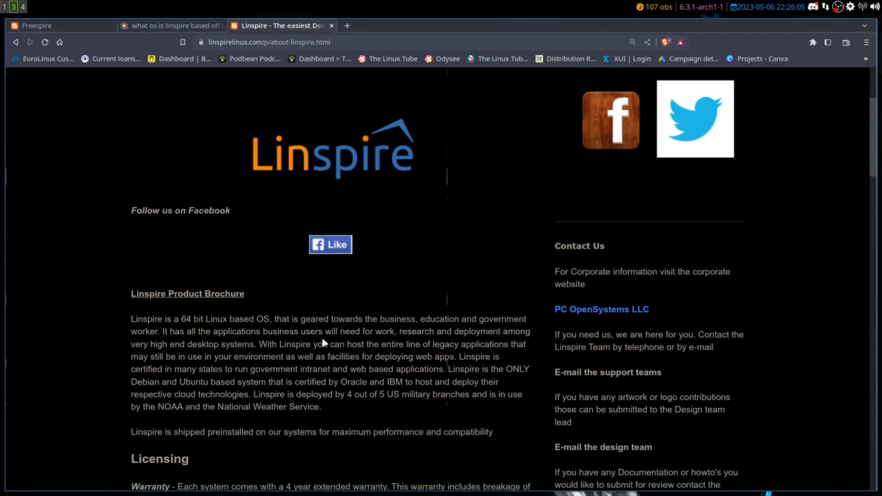
{"action": "mouse_move", "coordinate": [355, 336]}
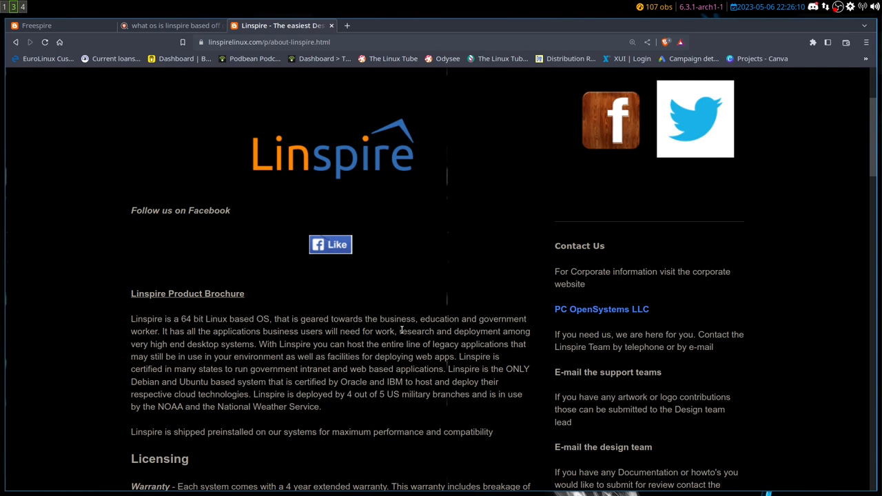
{"action": "left_click_drag", "start_coordinate": [259, 344], "coordinate": [378, 344]}
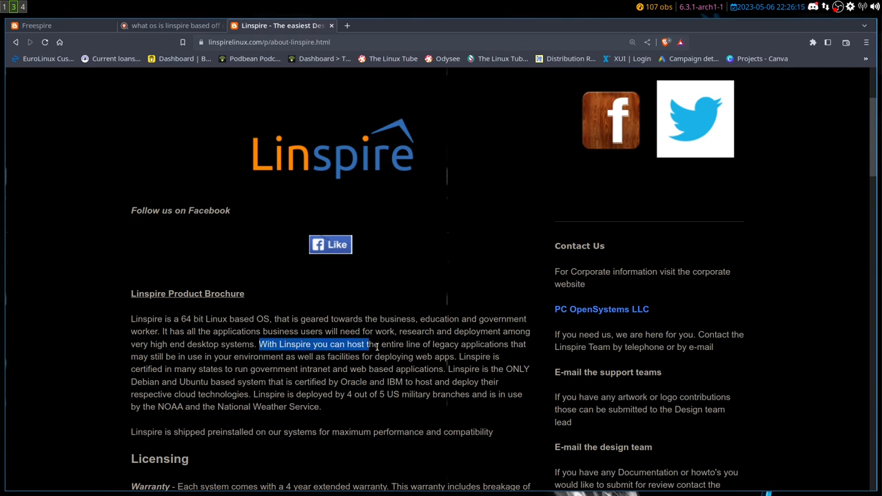
{"action": "left_click_drag", "start_coordinate": [370, 345], "coordinate": [507, 345]}
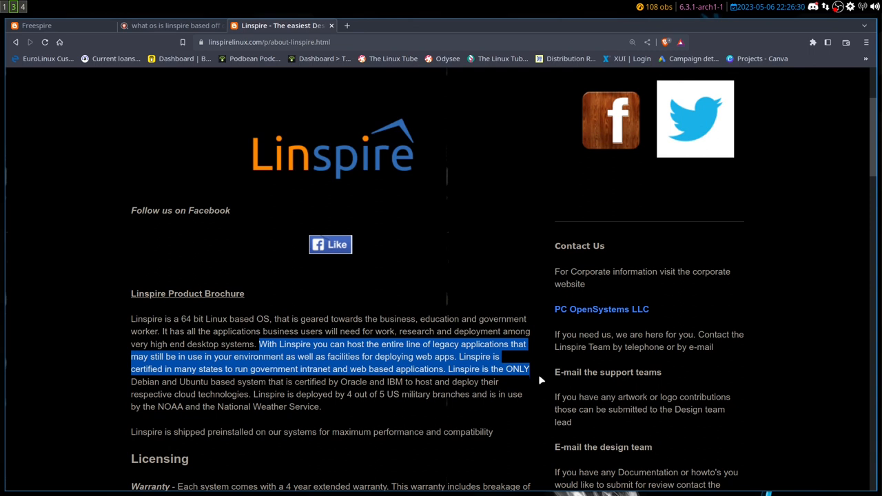
{"action": "left_click_drag", "start_coordinate": [530, 369], "coordinate": [499, 382]}
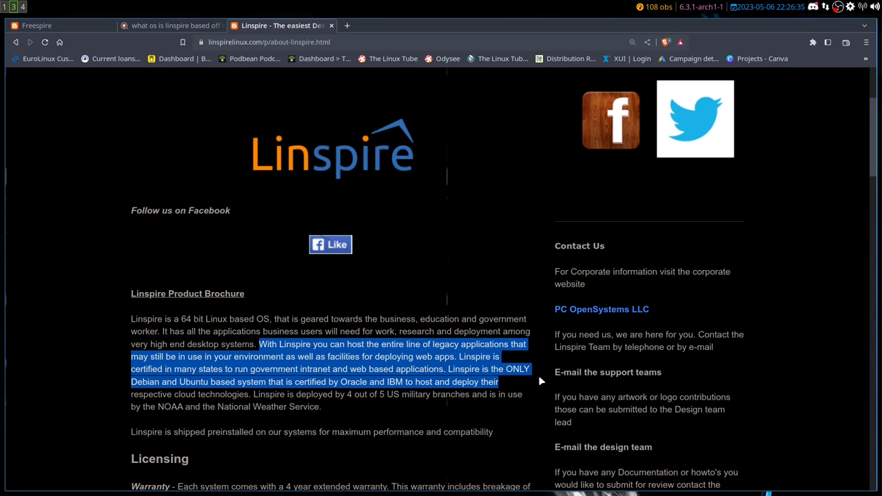
{"action": "mouse_move", "coordinate": [540, 386]}
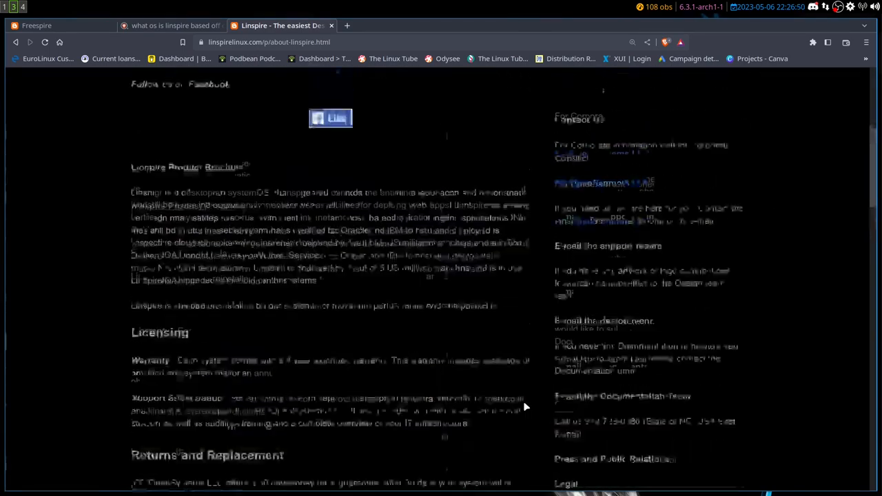
- Move down the Linspire page and highlight the Web Browser and e-mail client entries
{"action": "scroll", "scroll_direction": "down", "scroll_amount": 3}
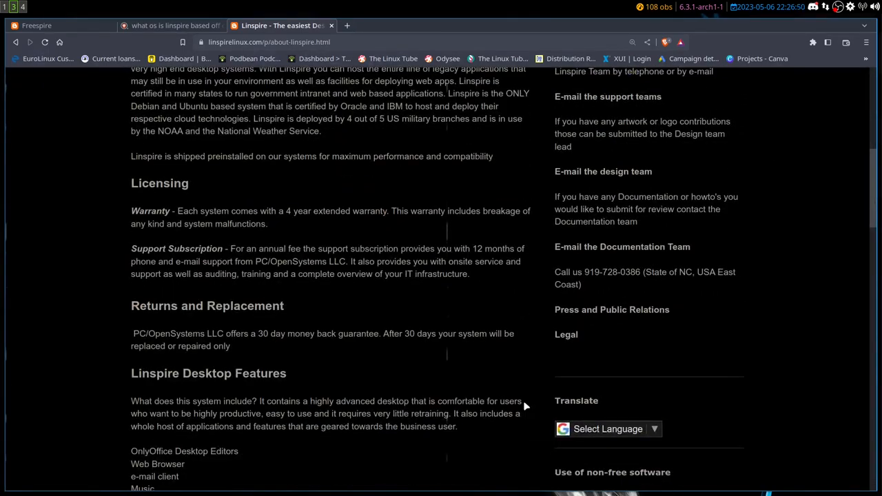
{"action": "scroll", "scroll_direction": "down", "scroll_amount": 3}
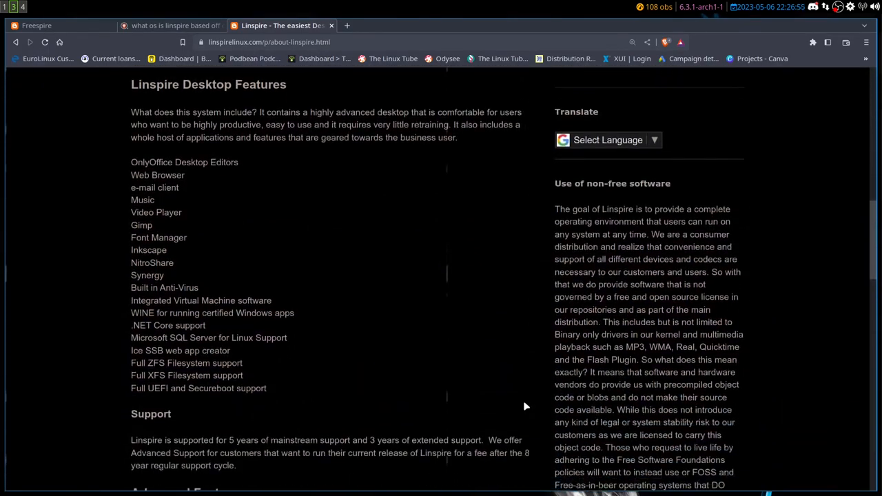
{"action": "scroll", "scroll_direction": "down", "scroll_amount": 3}
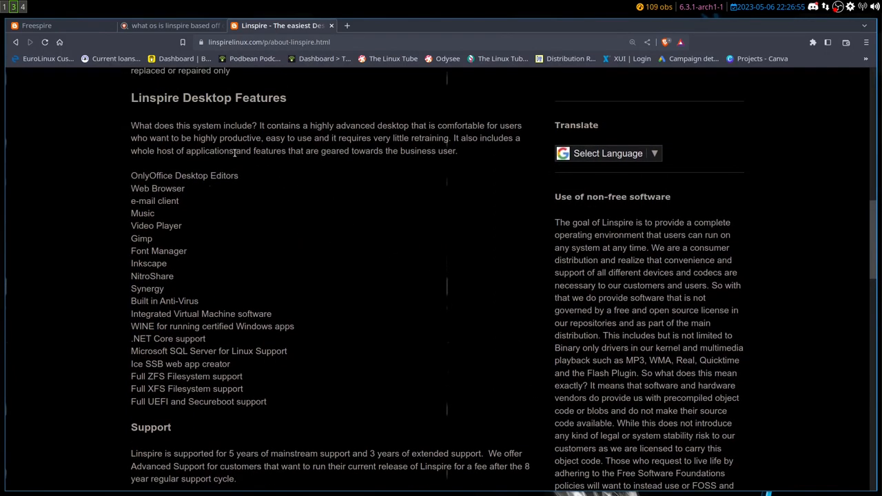
{"action": "double_click", "coordinate": [166, 175]}
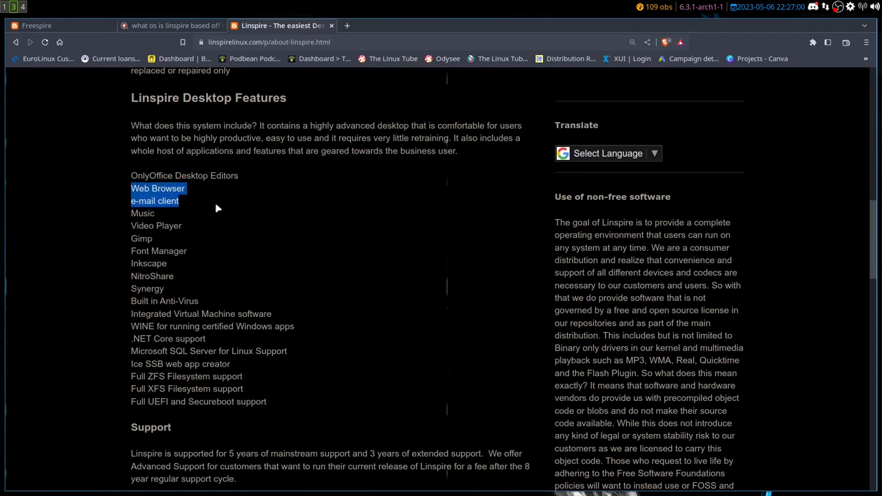
{"action": "mouse_move", "coordinate": [165, 238]}
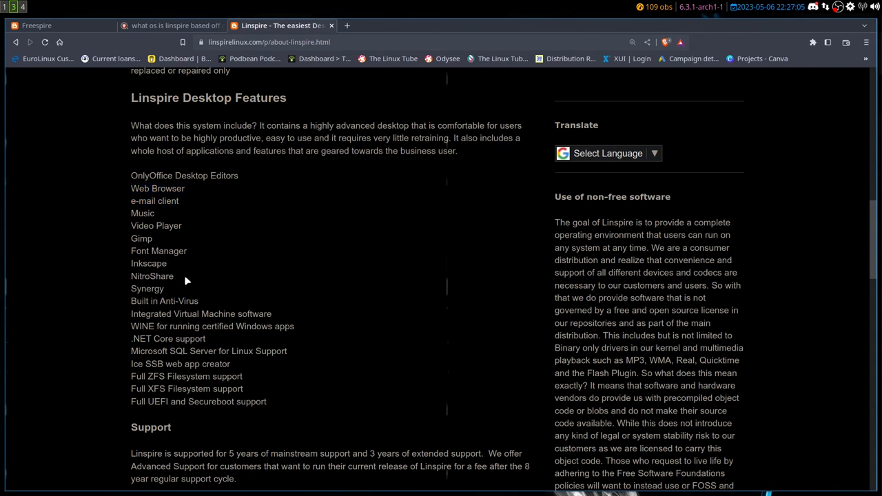
{"action": "mouse_move", "coordinate": [210, 308]}
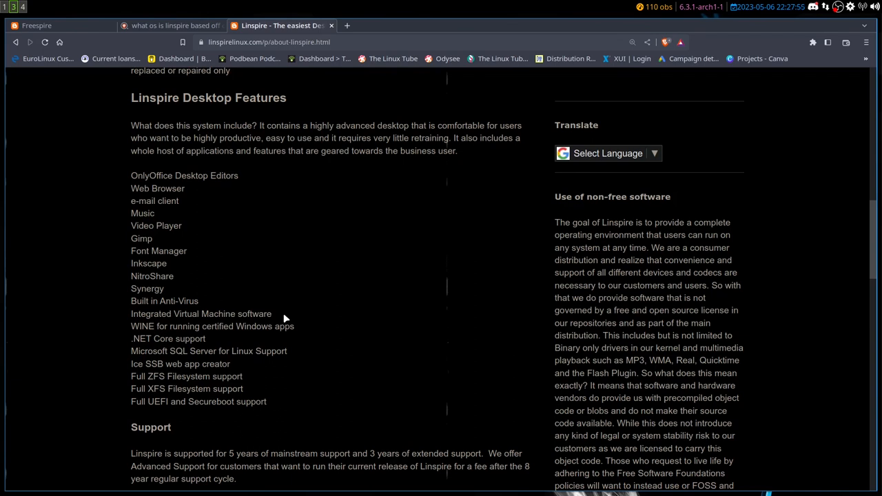
{"action": "mouse_move", "coordinate": [324, 336]}
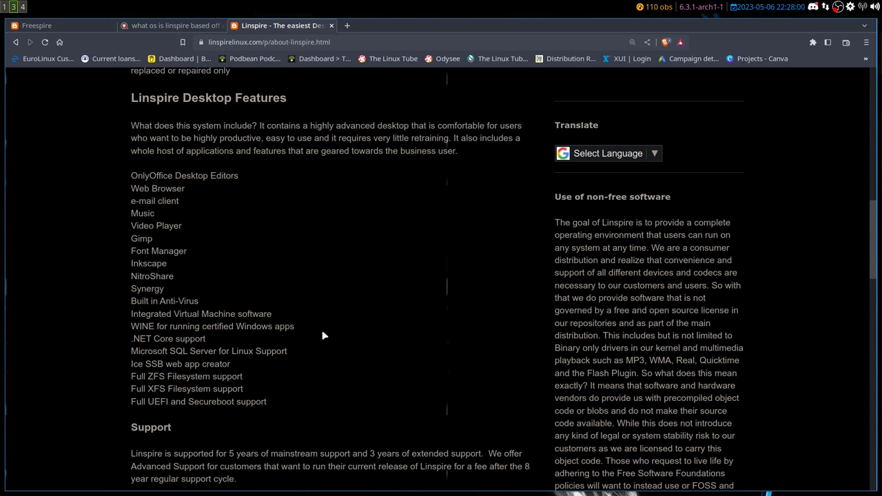
{"action": "mouse_move", "coordinate": [248, 341]}
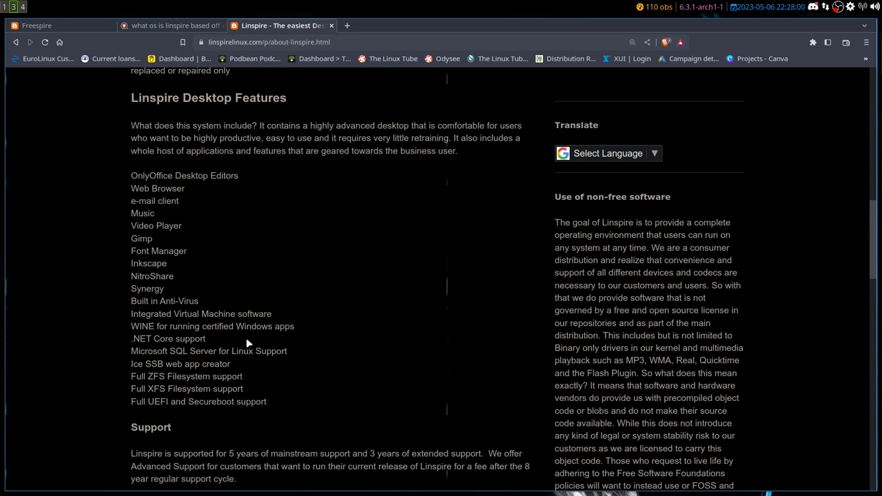
{"action": "mouse_move", "coordinate": [222, 342]}
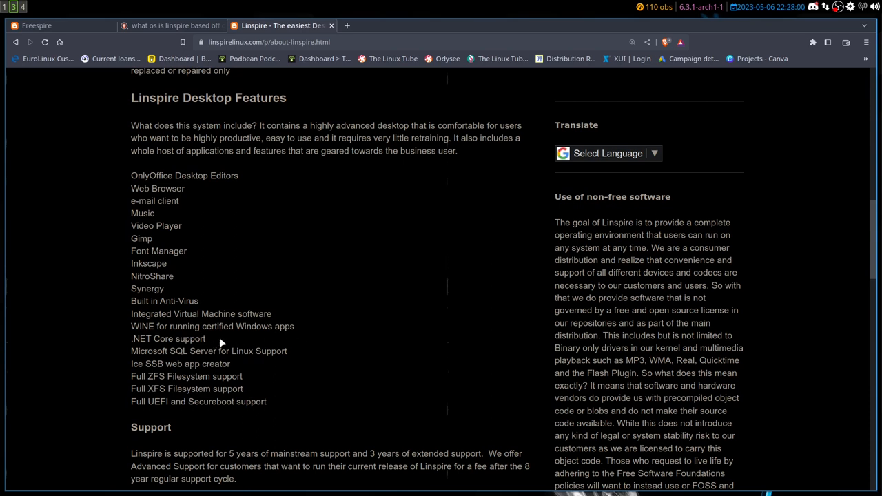
{"action": "double_click", "coordinate": [201, 352]}
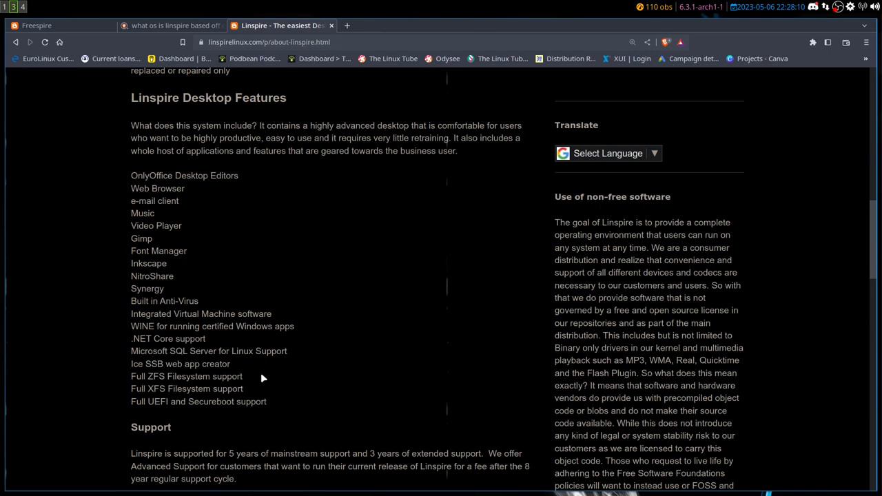
{"action": "mouse_move", "coordinate": [298, 408]}
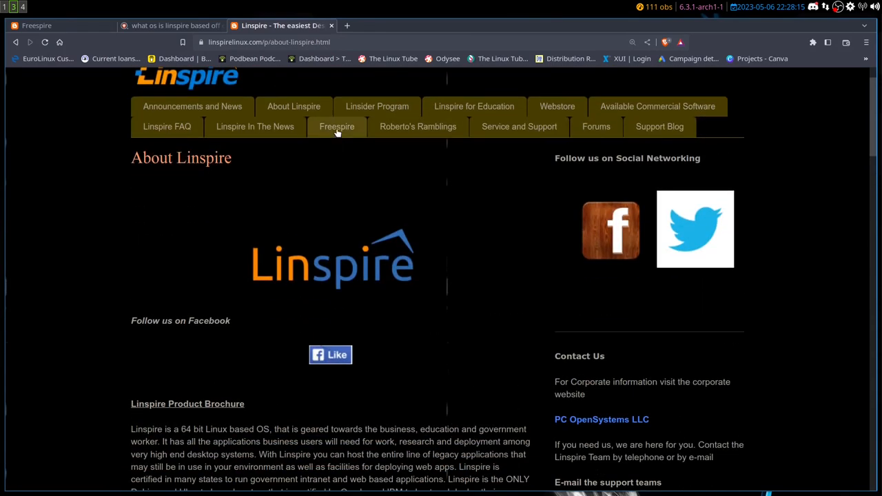
- Go to the Freespire website from the Linspire navigation bar and look through the Spring Fundraiser post
{"action": "left_click", "coordinate": [336, 127]}
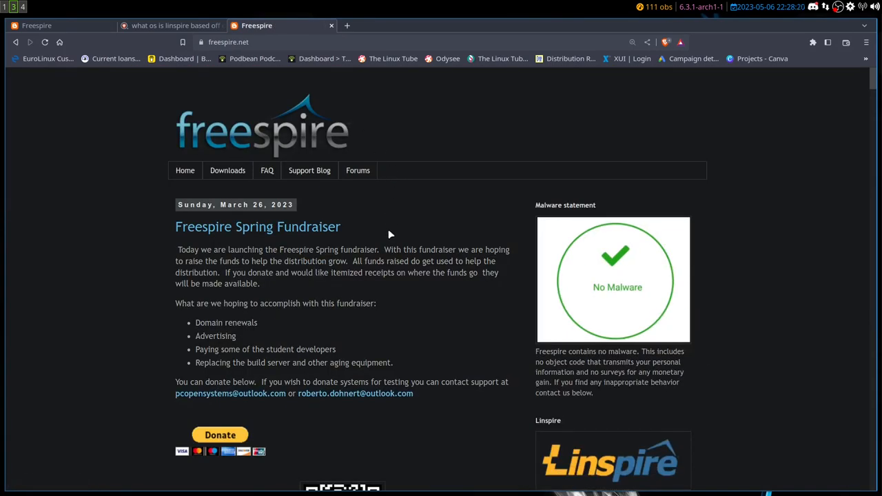
{"action": "scroll", "scroll_direction": "down", "scroll_amount": 3}
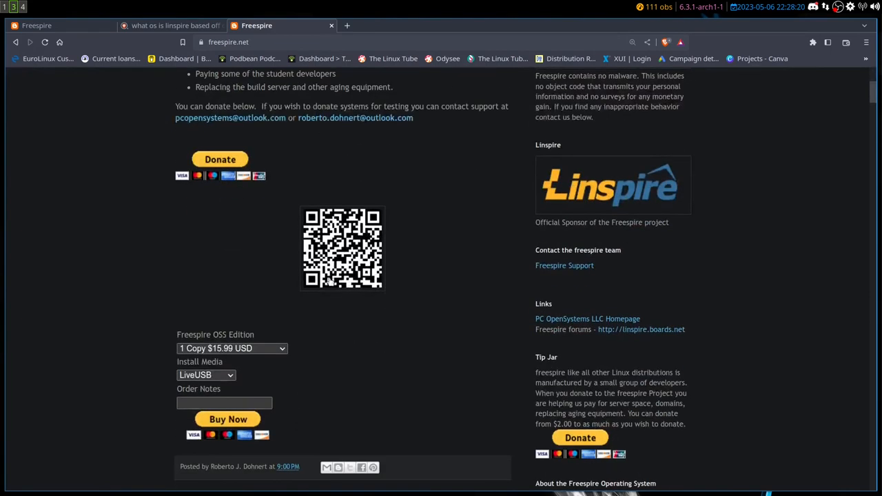
{"action": "scroll", "scroll_direction": "up", "scroll_amount": 3}
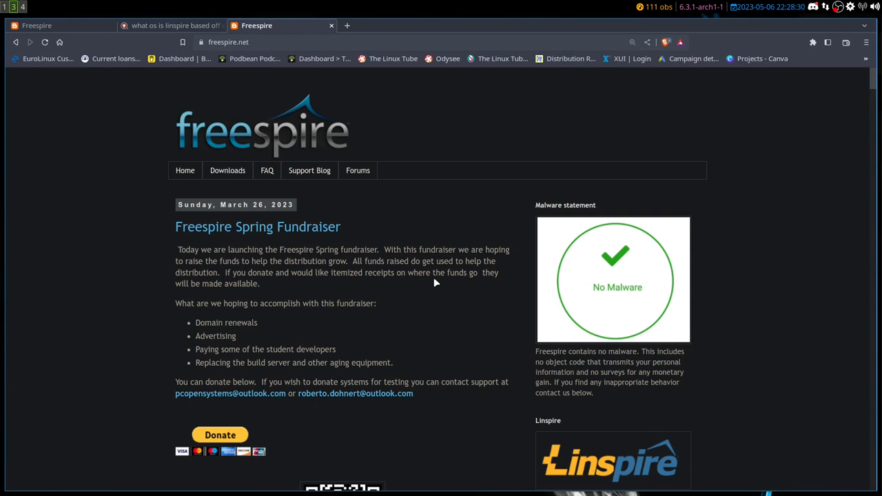
{"action": "scroll", "scroll_direction": "down", "scroll_amount": 3}
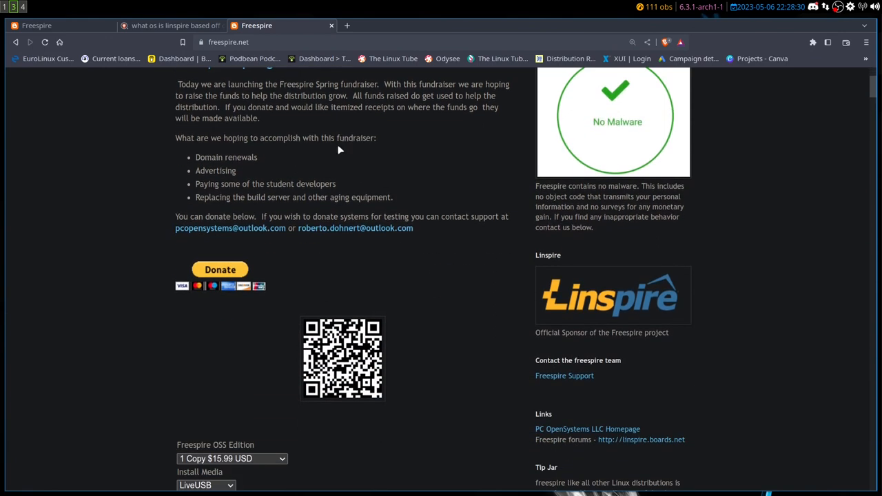
{"action": "mouse_move", "coordinate": [454, 303]}
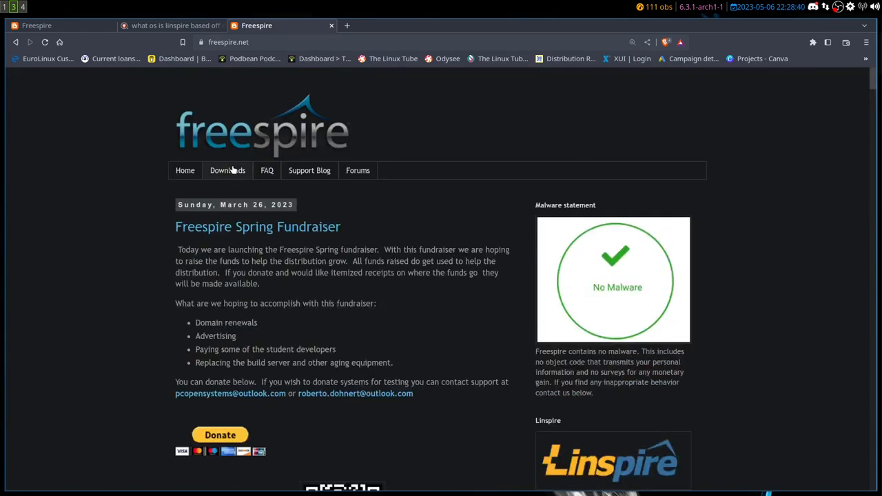
- View the Freespire Downloads page with system requirements and ISO links, then return to the Freespire 9 release post
{"action": "left_click", "coordinate": [227, 170]}
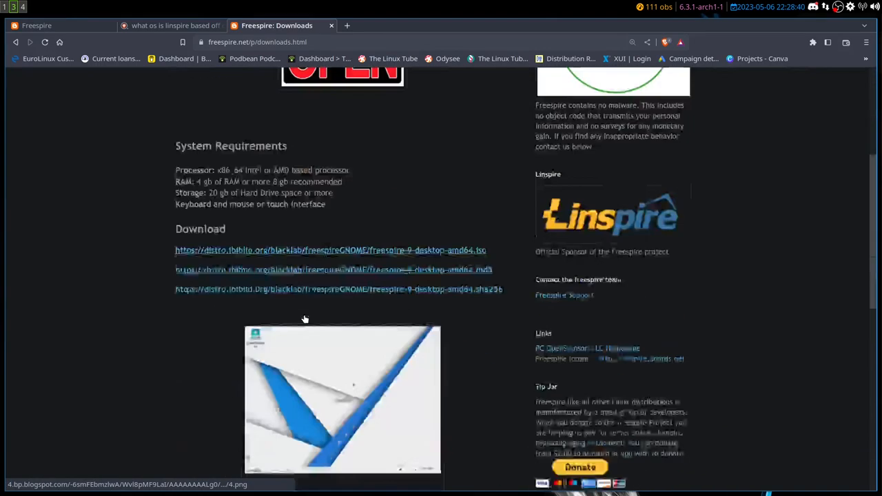
{"action": "scroll", "scroll_direction": "down", "scroll_amount": 3}
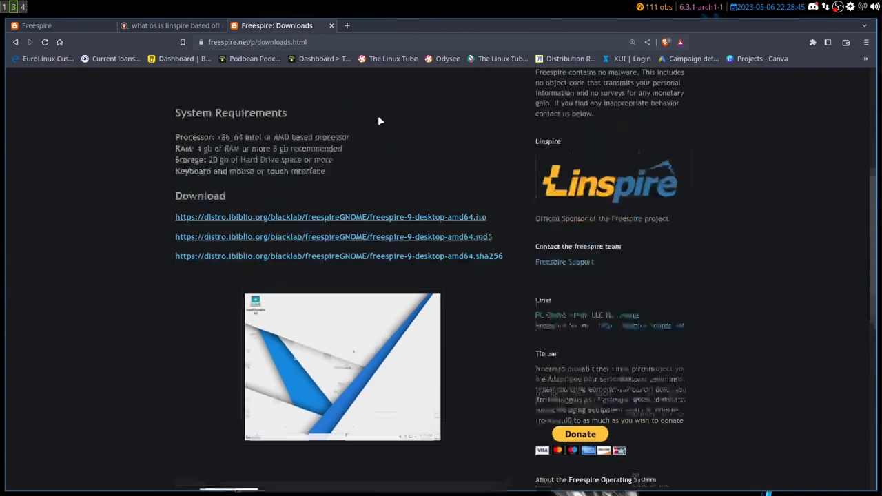
{"action": "scroll", "scroll_direction": "up", "scroll_amount": 3}
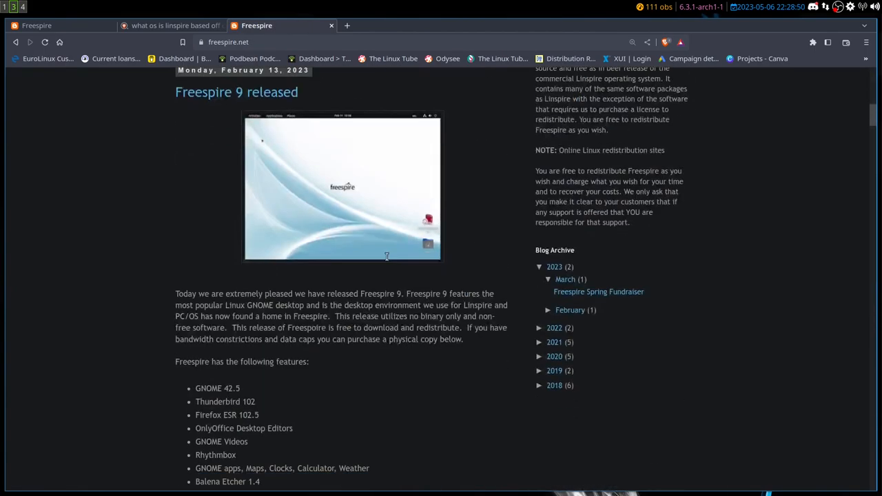
- Read down past the Freespire 9 feature list, download links and screenshots to the Freespire 8.2 Released post
{"action": "scroll", "scroll_direction": "down", "scroll_amount": 3}
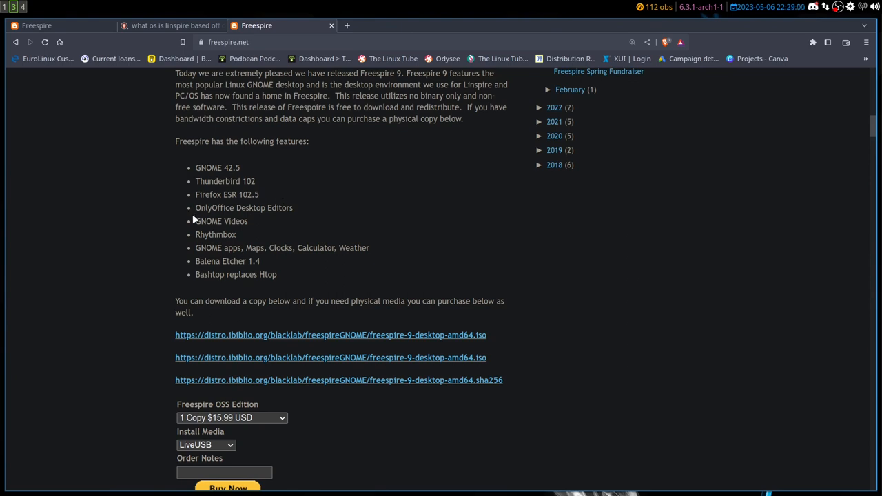
{"action": "mouse_move", "coordinate": [223, 243]}
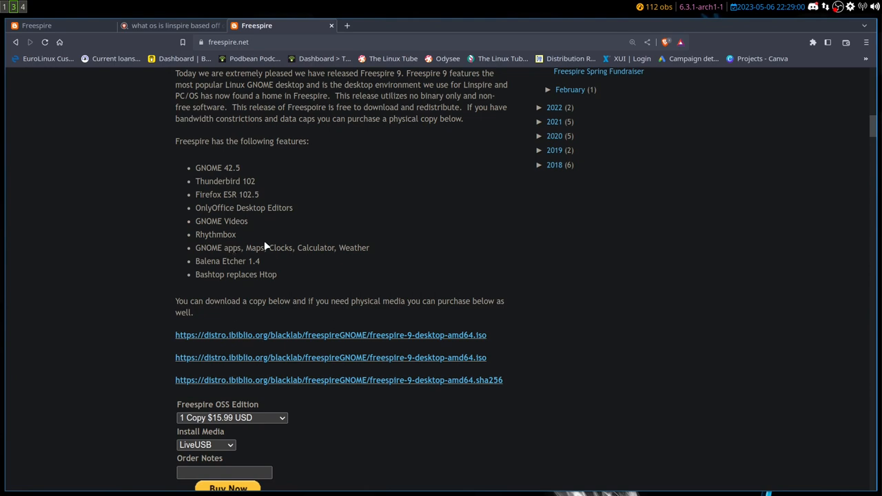
{"action": "mouse_move", "coordinate": [207, 264]}
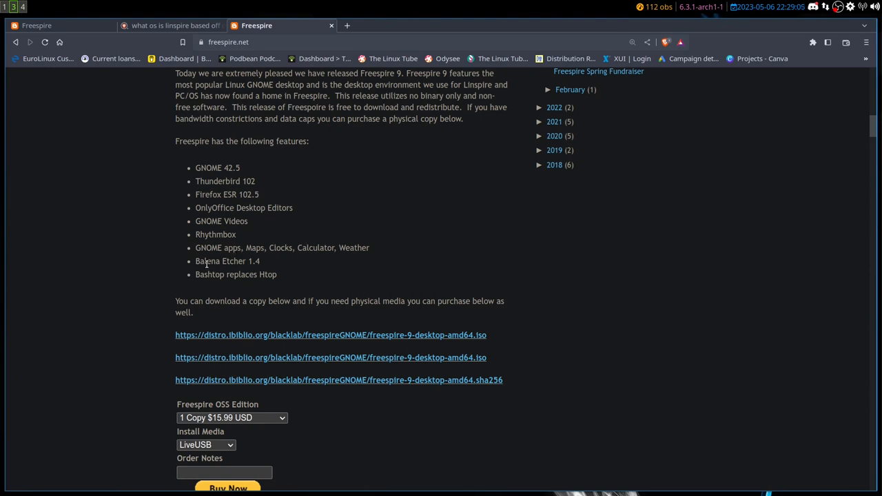
{"action": "mouse_move", "coordinate": [283, 281]}
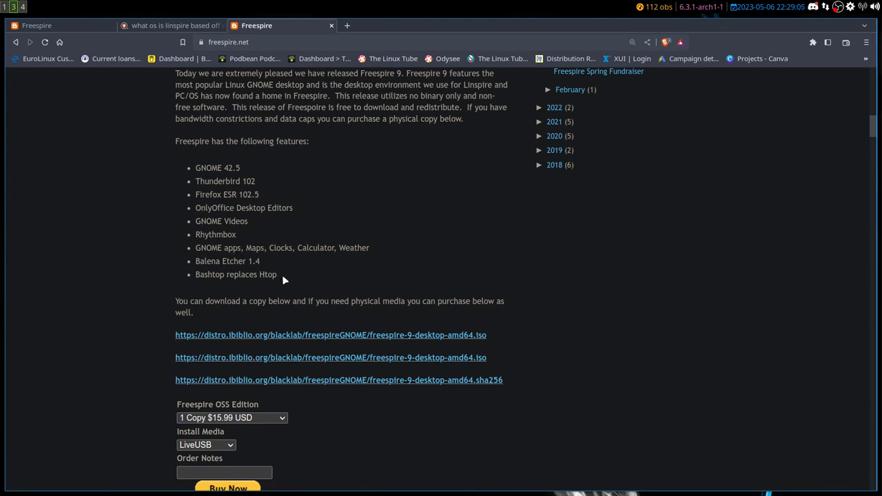
{"action": "mouse_move", "coordinate": [406, 276]}
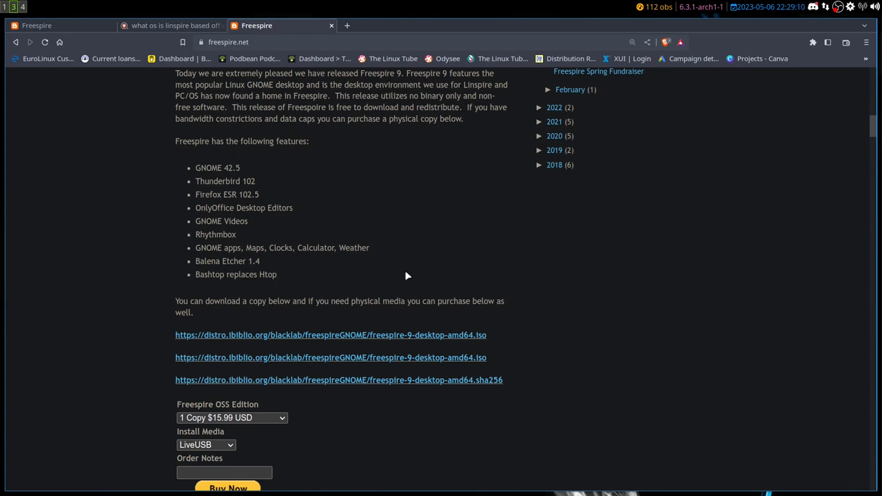
{"action": "scroll", "scroll_direction": "down", "scroll_amount": 3}
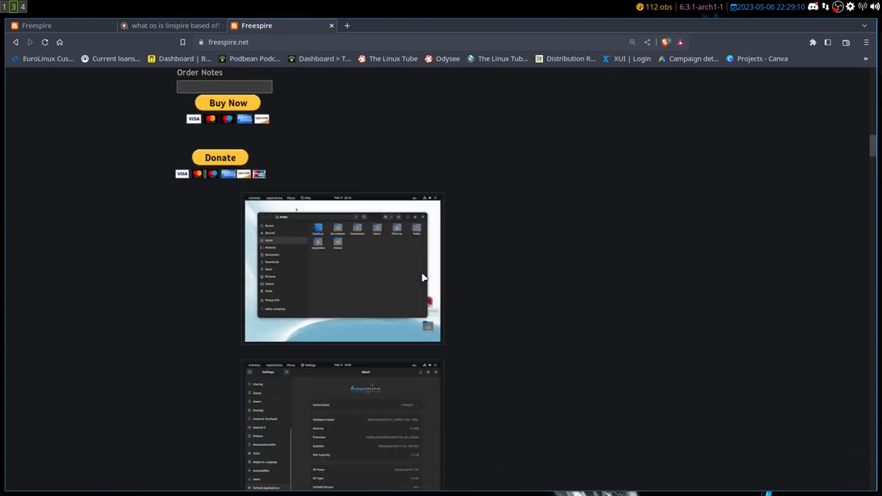
{"action": "scroll", "scroll_direction": "down", "scroll_amount": 3}
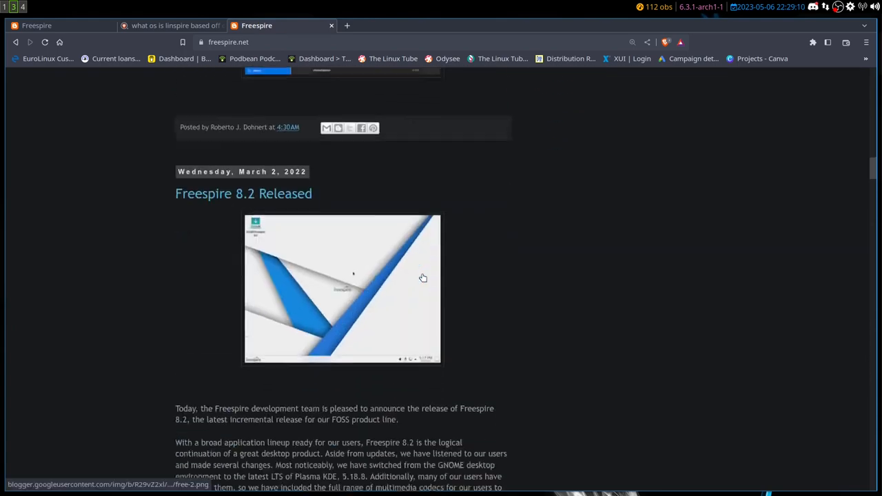
{"action": "scroll", "scroll_direction": "up", "scroll_amount": 3}
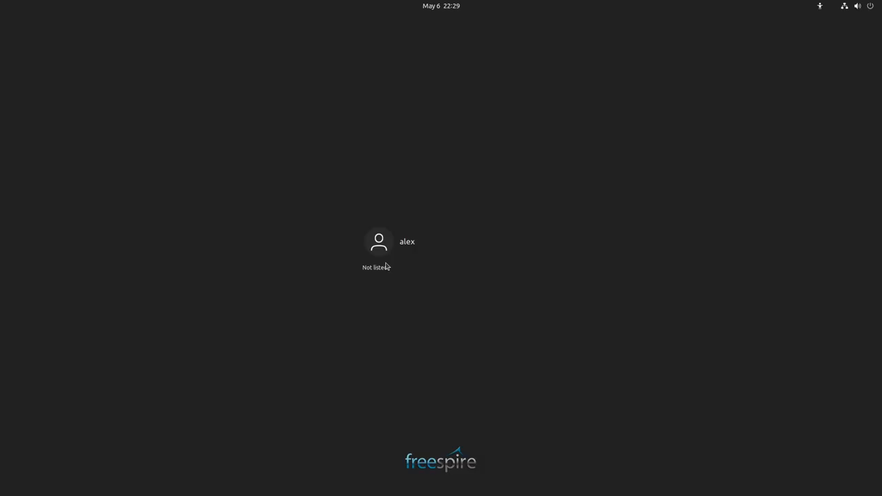
- Sign in with the user account and password to reach the Freespire GNOME desktop
{"action": "left_click", "coordinate": [379, 241]}
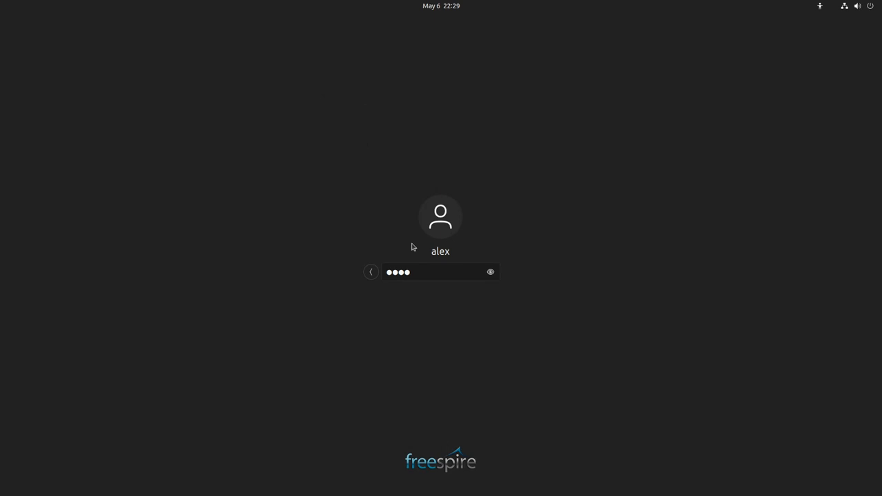
{"action": "mouse_move", "coordinate": [428, 281]}
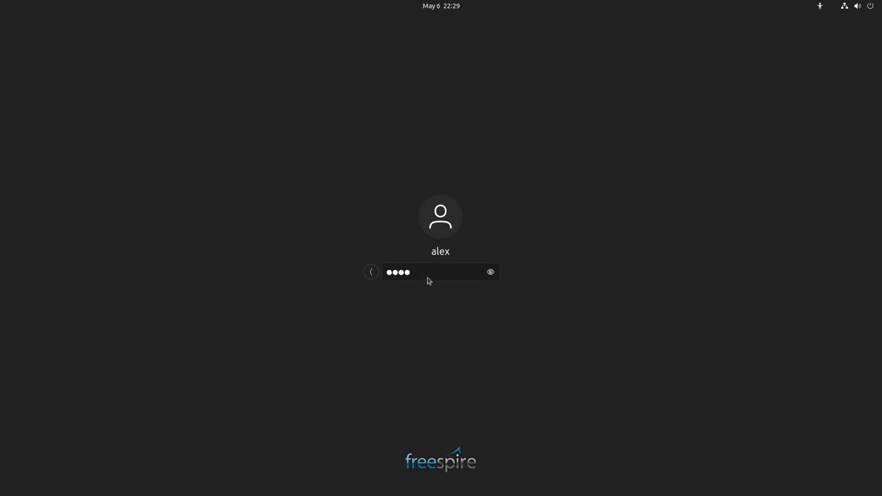
{"action": "key", "text": "Return"}
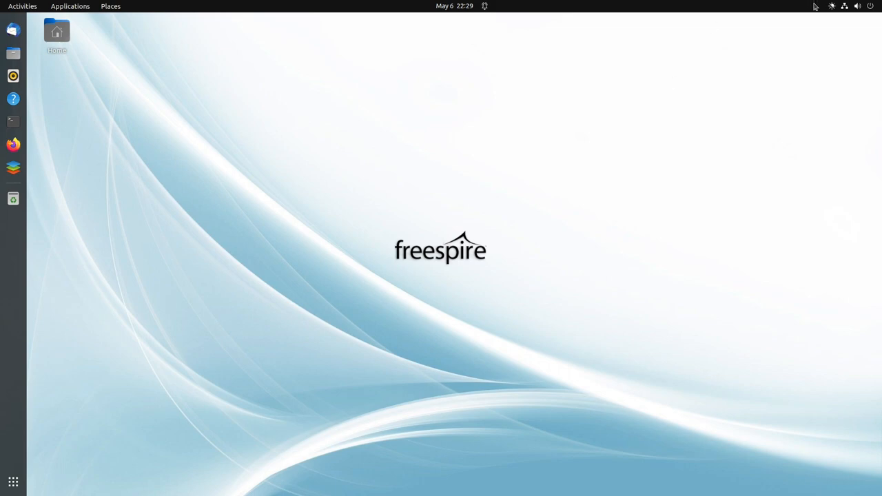
{"action": "left_click", "coordinate": [843, 6]}
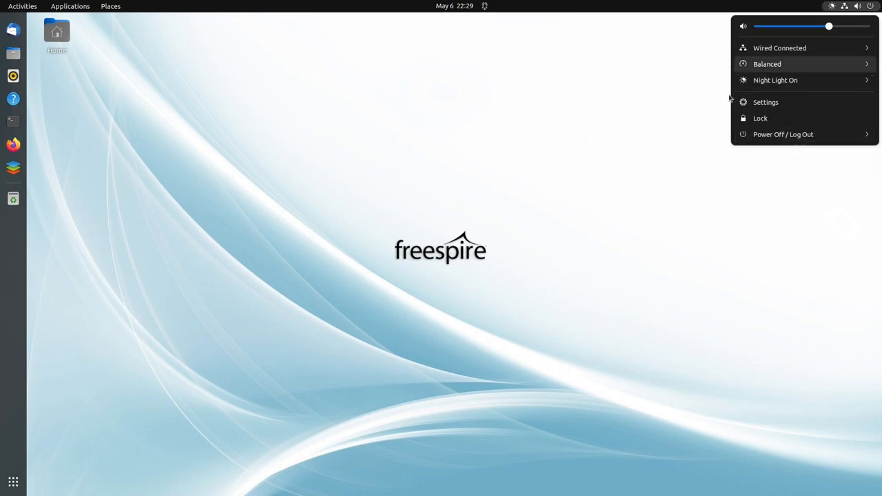
{"action": "mouse_move", "coordinate": [779, 135]}
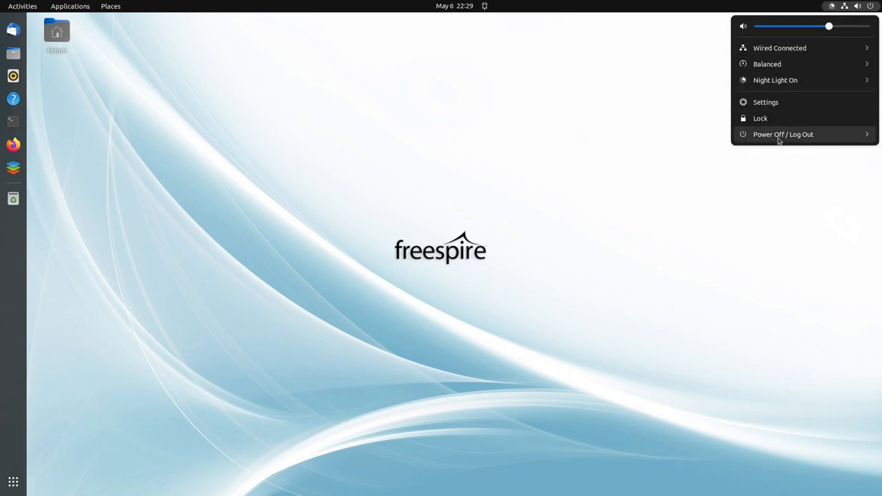
{"action": "left_click", "coordinate": [686, 121]}
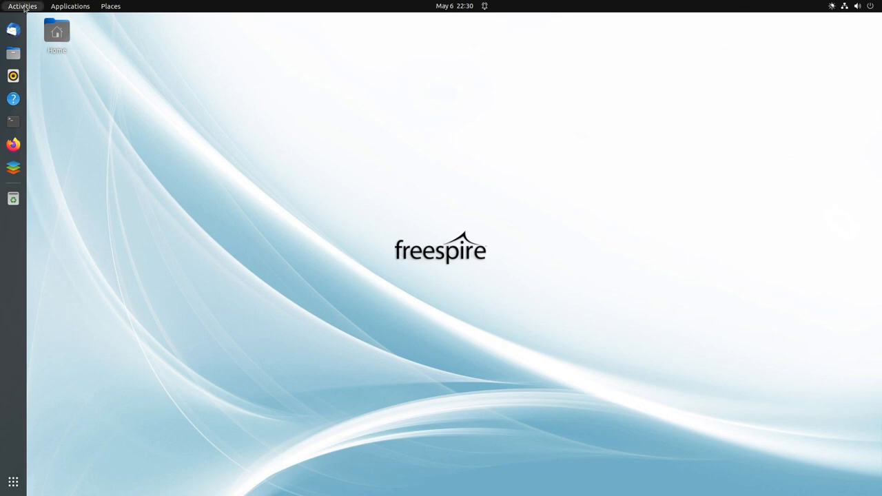
{"action": "left_click", "coordinate": [22, 6]}
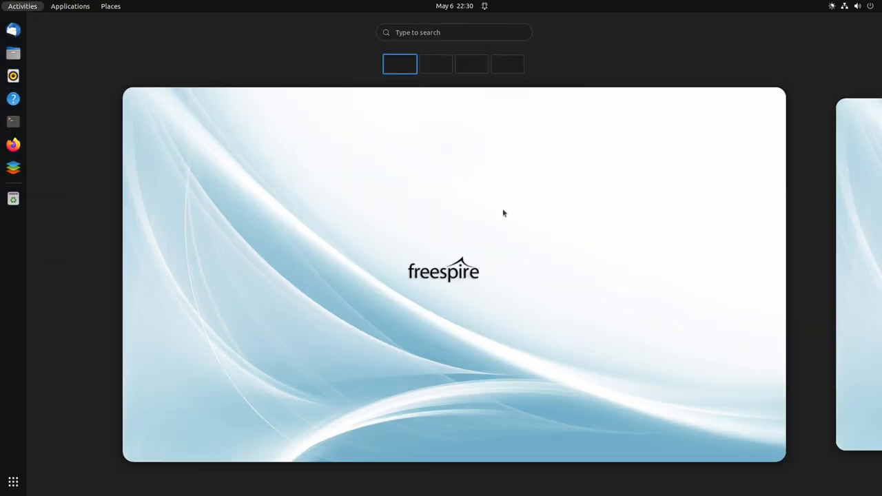
{"action": "left_click", "coordinate": [507, 63]}
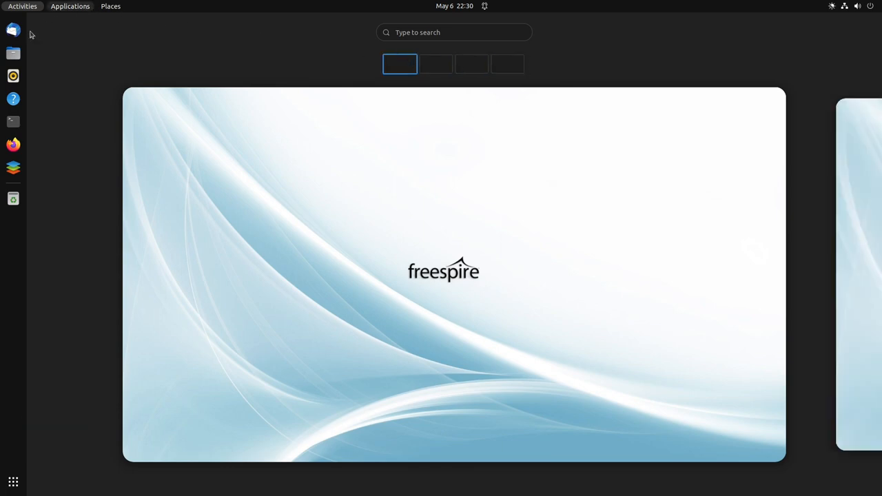
{"action": "mouse_move", "coordinate": [277, 193]}
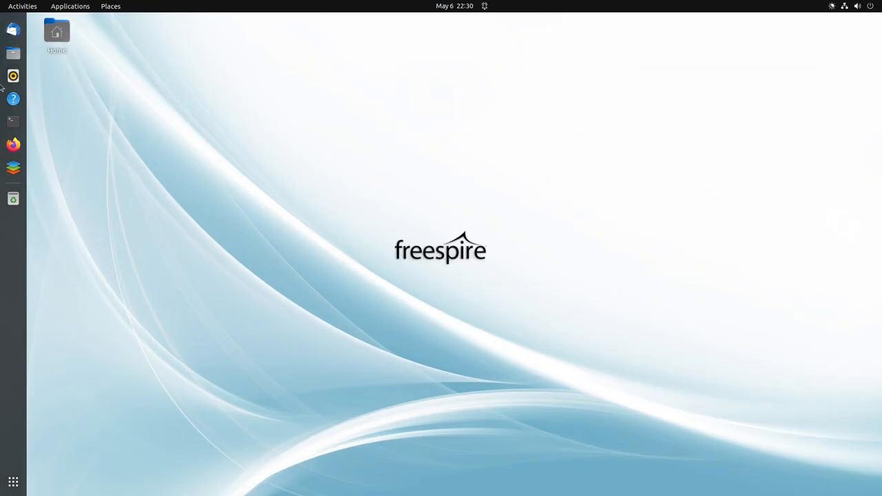
{"action": "mouse_move", "coordinate": [14, 168]}
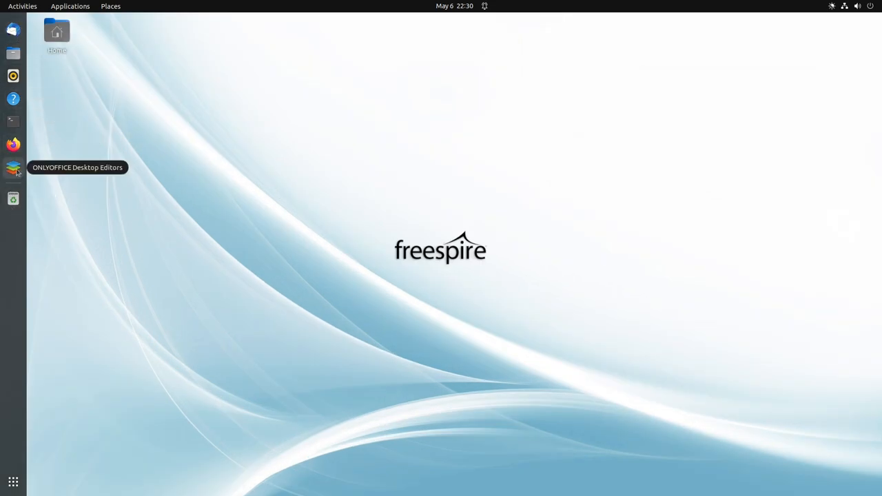
{"action": "mouse_move", "coordinate": [14, 121]}
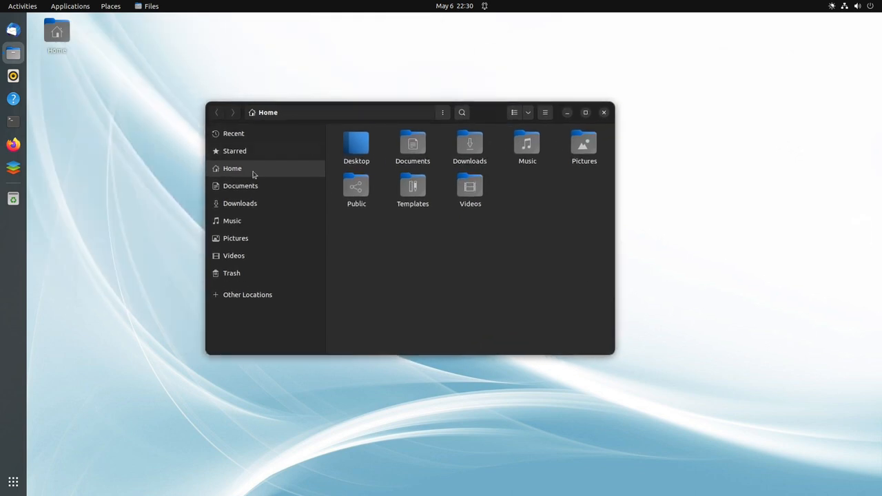
{"action": "mouse_move", "coordinate": [402, 251]}
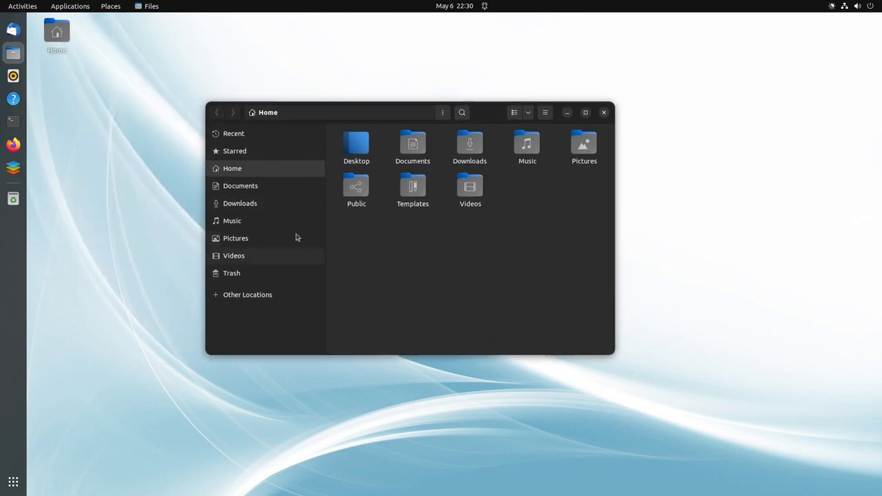
{"action": "mouse_move", "coordinate": [274, 270]}
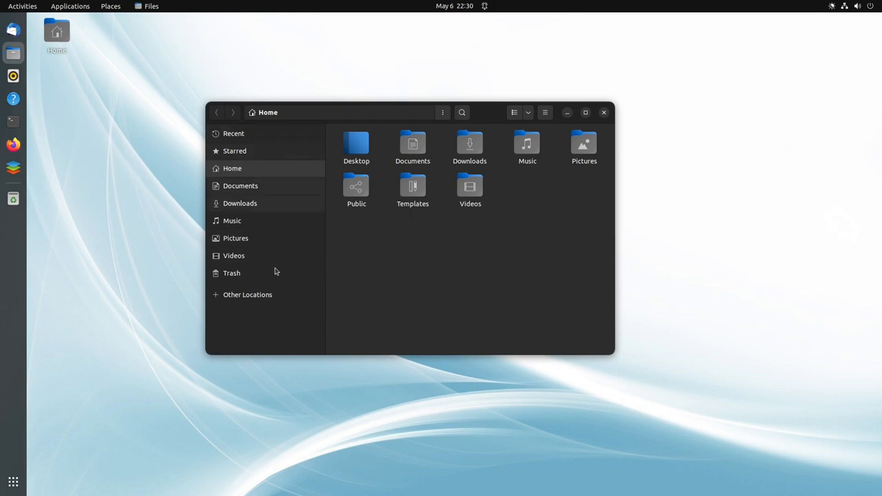
{"action": "mouse_move", "coordinate": [365, 299]}
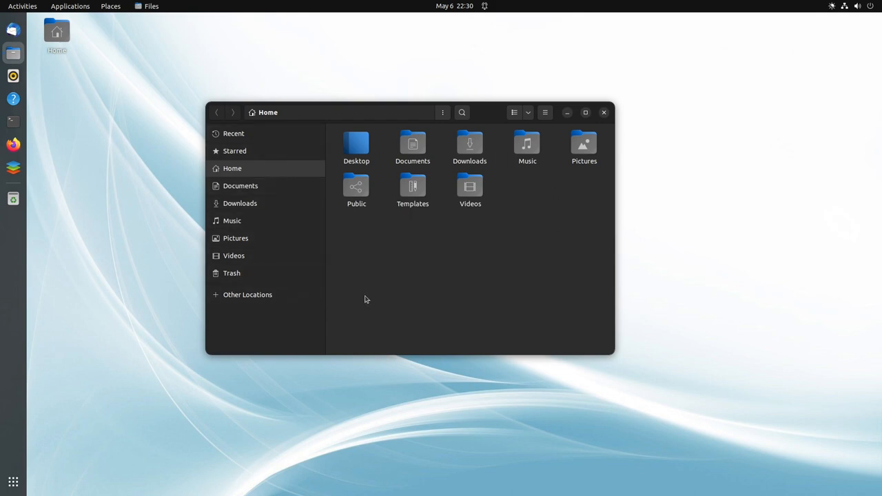
- Reveal the hidden dotfiles in the Home folder with Ctrl+H, hide them again, and close the Files window
{"action": "key", "text": "ctrl+h"}
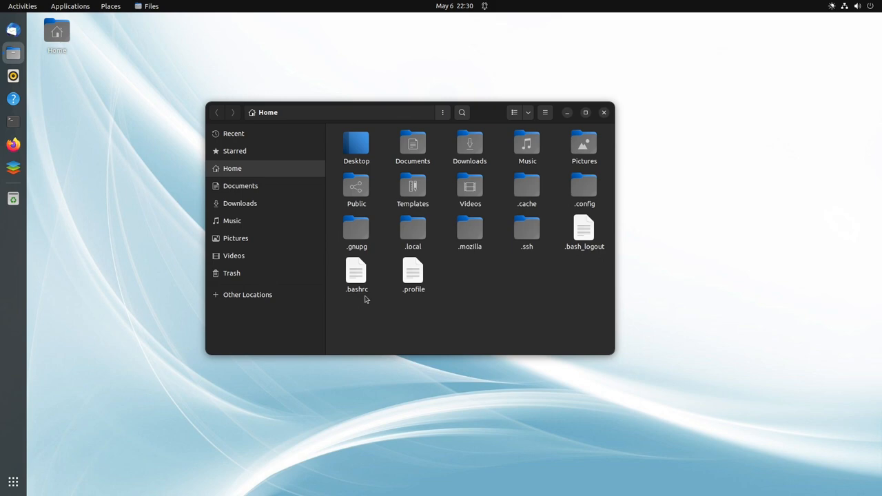
{"action": "key", "text": "ctrl+h"}
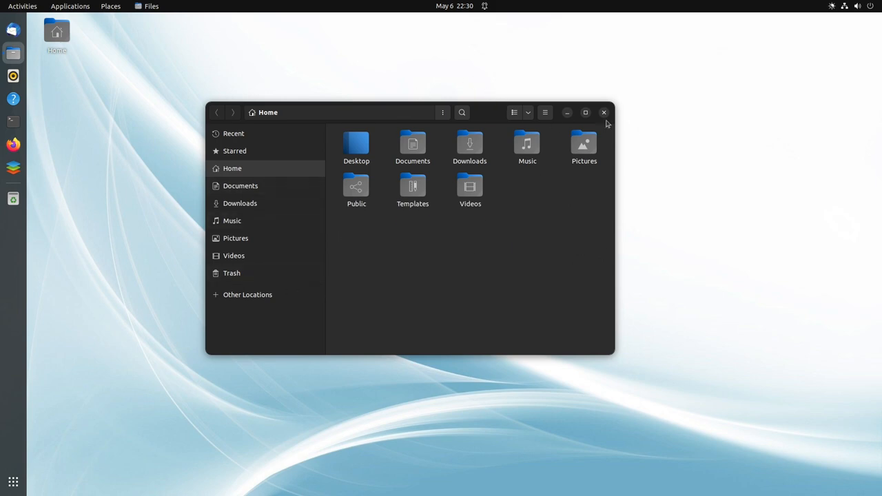
{"action": "left_click", "coordinate": [604, 113]}
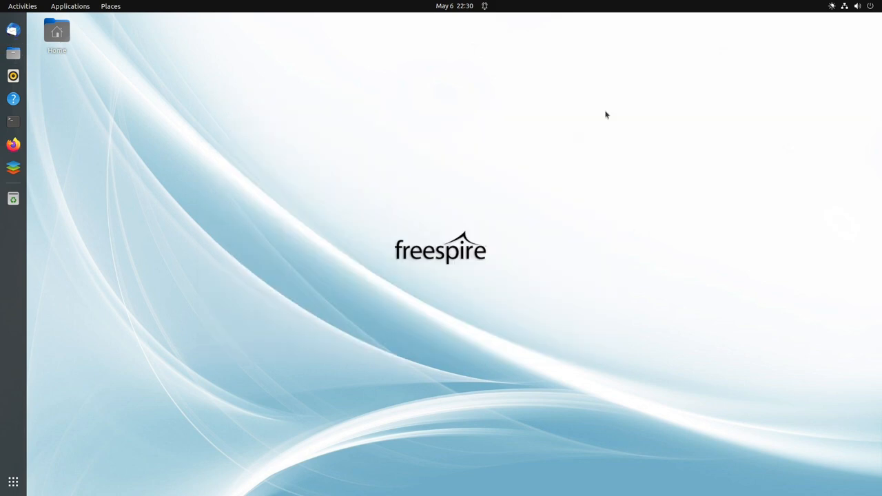
{"action": "mouse_move", "coordinate": [144, 48]}
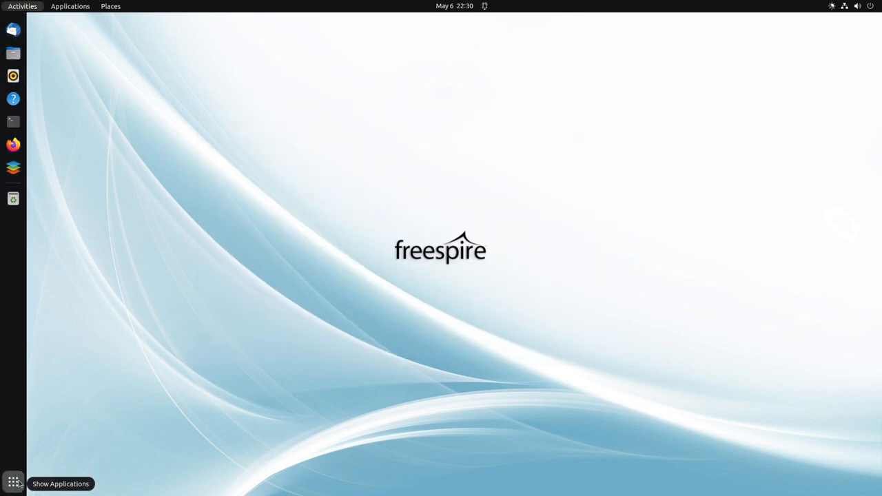
- Browse and dismiss the app grid and the categorized Applications menu, then start the Extensions app from the overview
{"action": "left_click", "coordinate": [14, 483]}
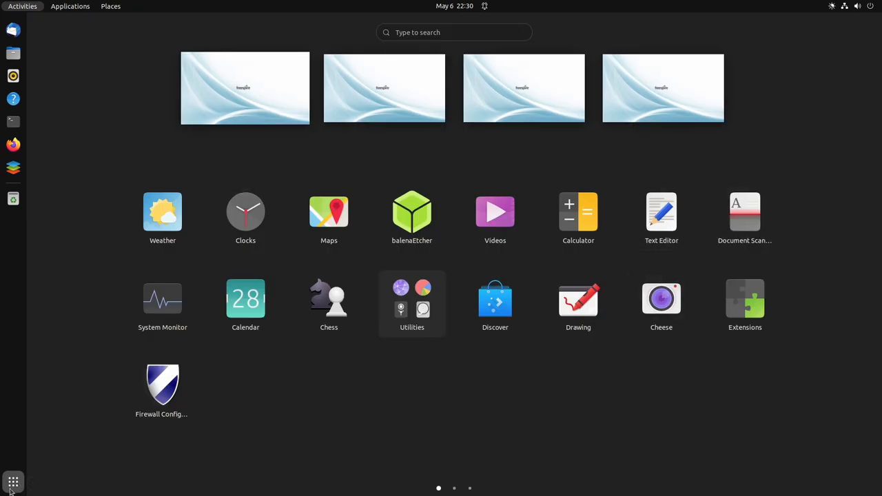
{"action": "left_click", "coordinate": [12, 482]}
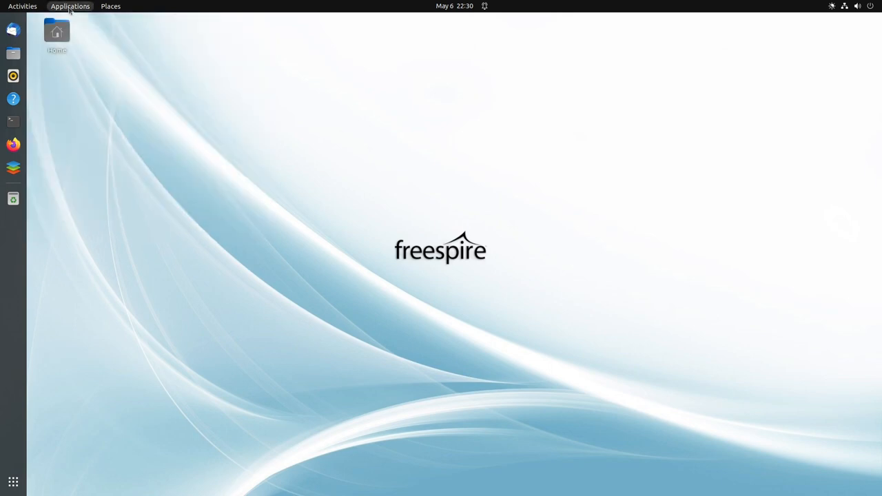
{"action": "left_click", "coordinate": [69, 6]}
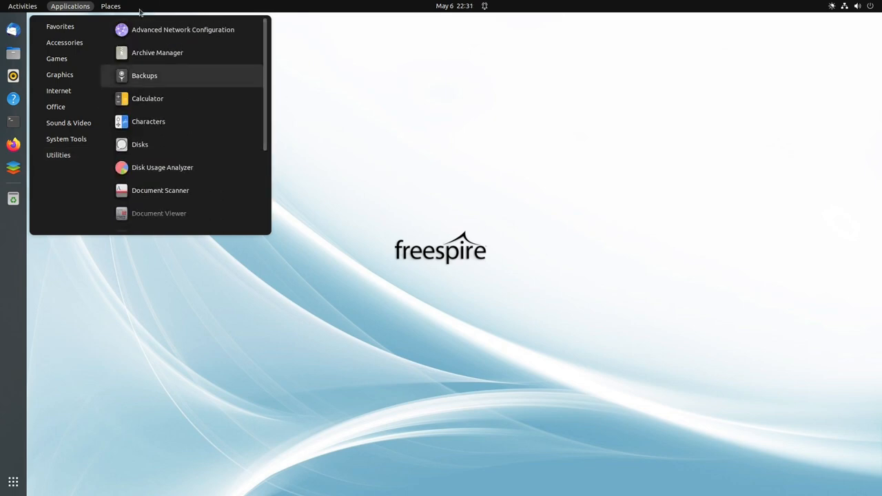
{"action": "mouse_move", "coordinate": [70, 6]}
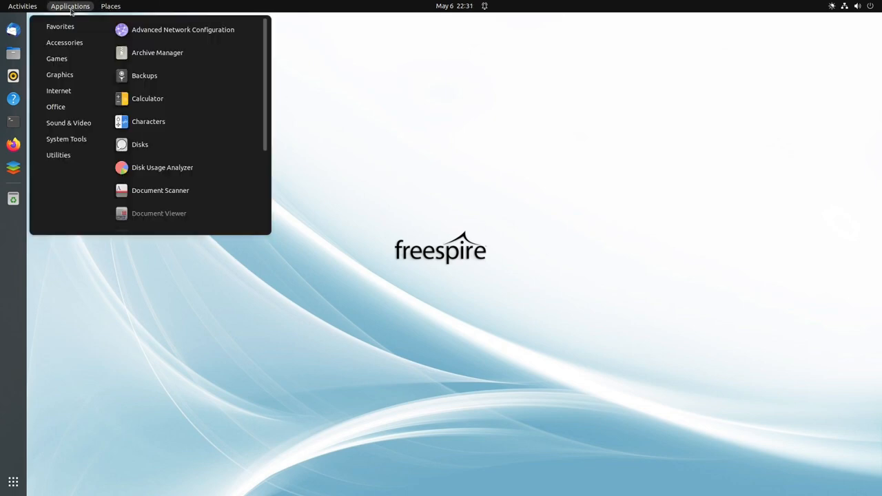
{"action": "left_click", "coordinate": [69, 6]}
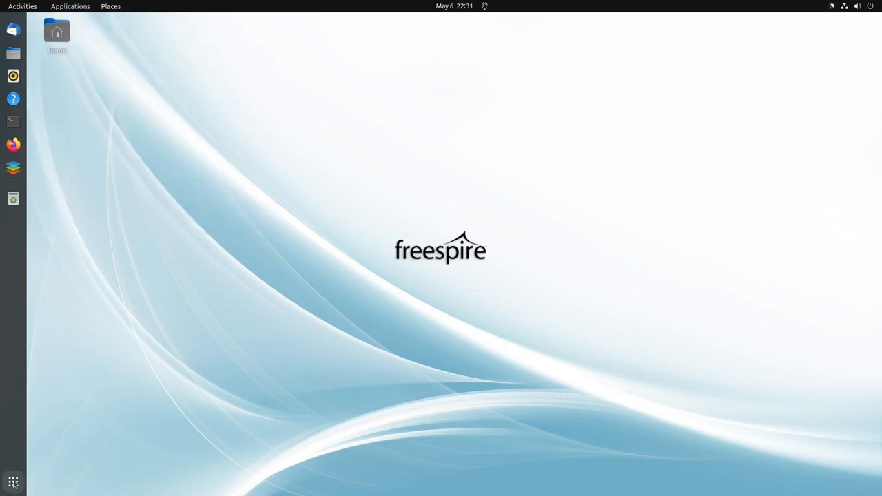
{"action": "left_click", "coordinate": [22, 6]}
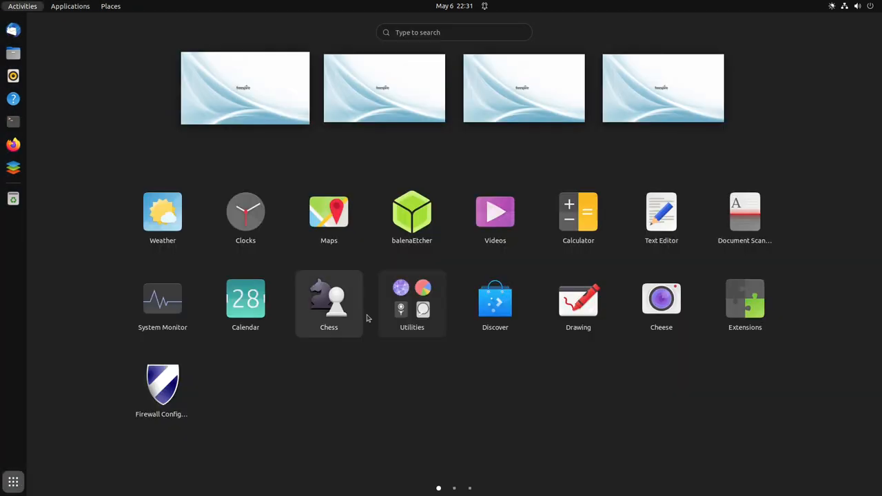
{"action": "mouse_move", "coordinate": [744, 303]}
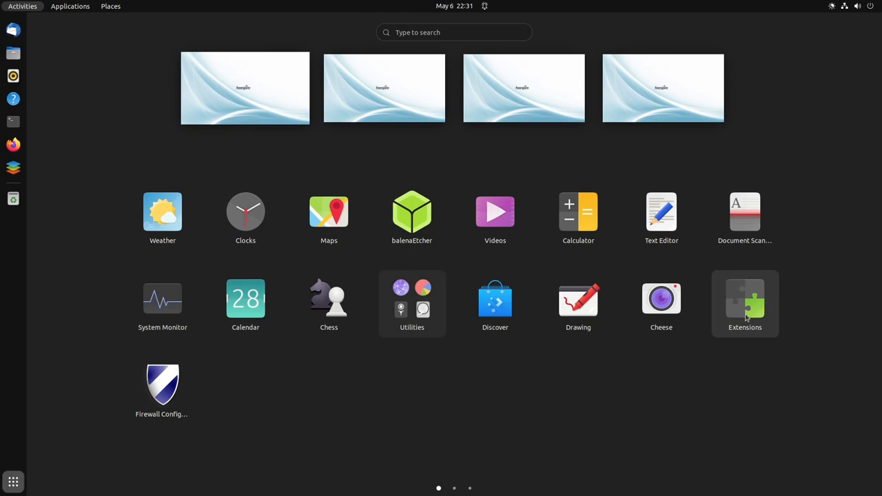
{"action": "key", "text": "Escape"}
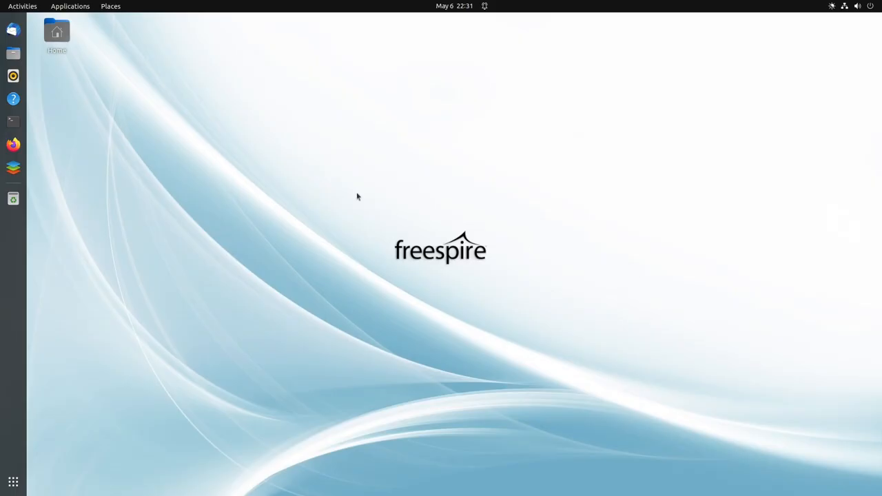
- Look over the Extensions window with the Color App Menu Icon extension and close it
{"action": "left_click", "coordinate": [12, 199]}
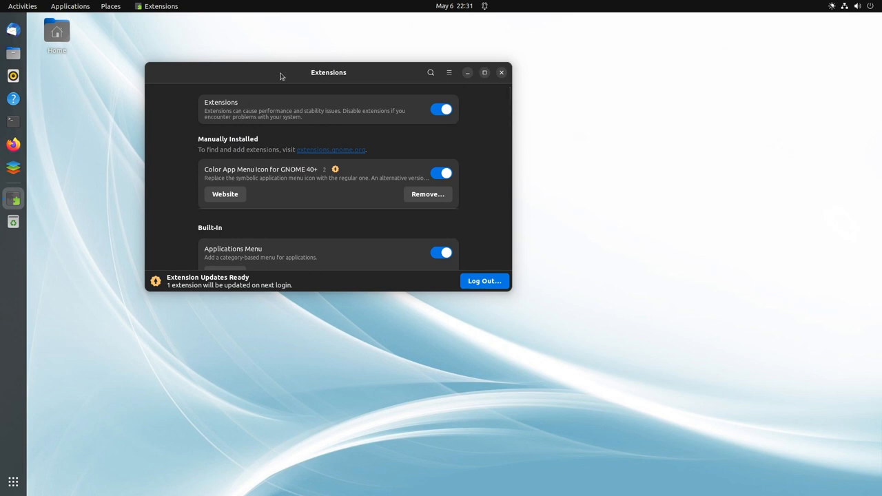
{"action": "mouse_move", "coordinate": [290, 78]}
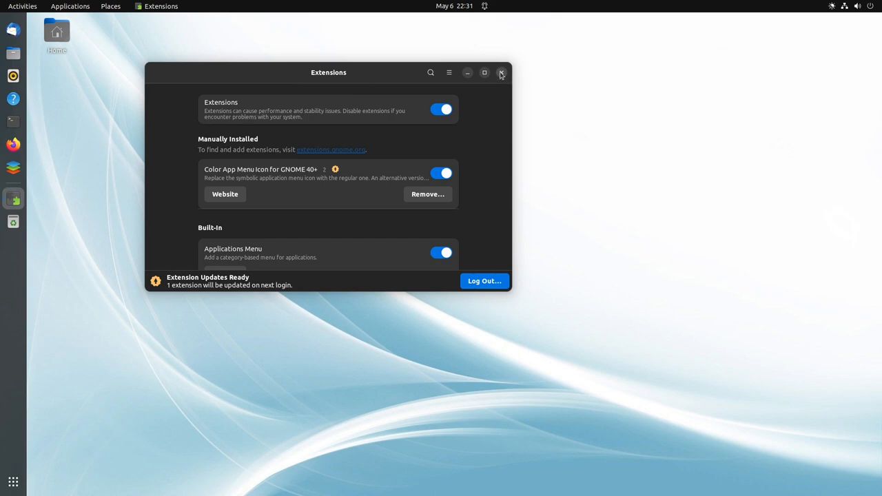
{"action": "left_click", "coordinate": [502, 72]}
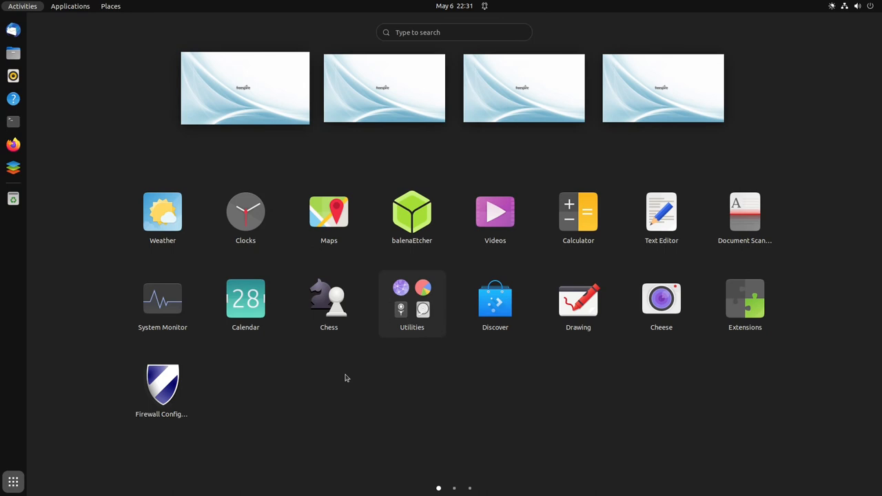
{"action": "mouse_move", "coordinate": [328, 387]}
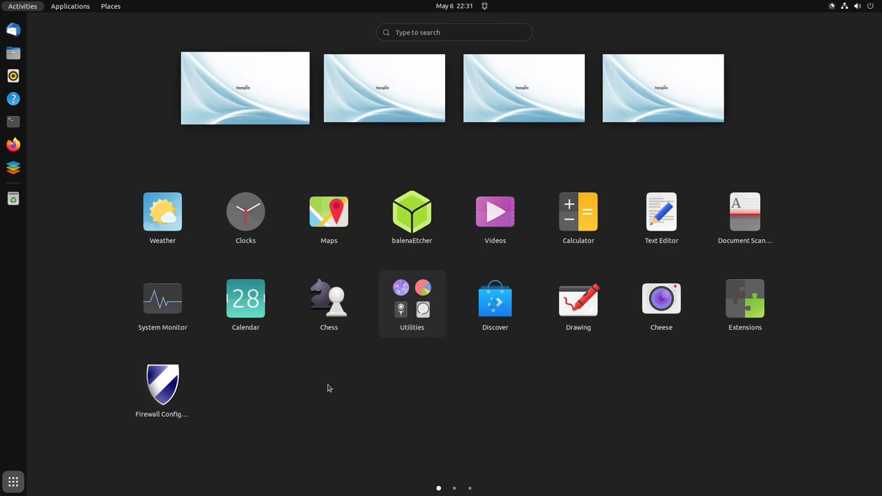
{"action": "mouse_move", "coordinate": [481, 347]}
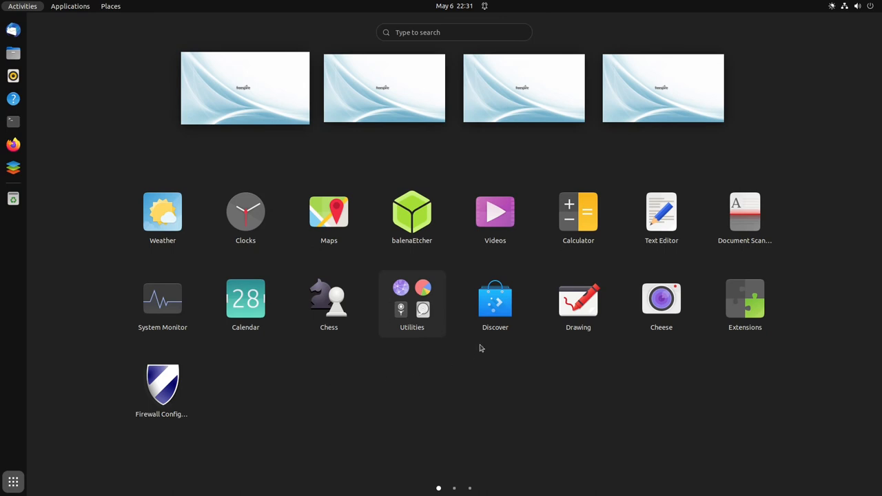
- Launch KDE Discover and browse its Featured apps and the Plasma Addons category
{"action": "left_click", "coordinate": [22, 5]}
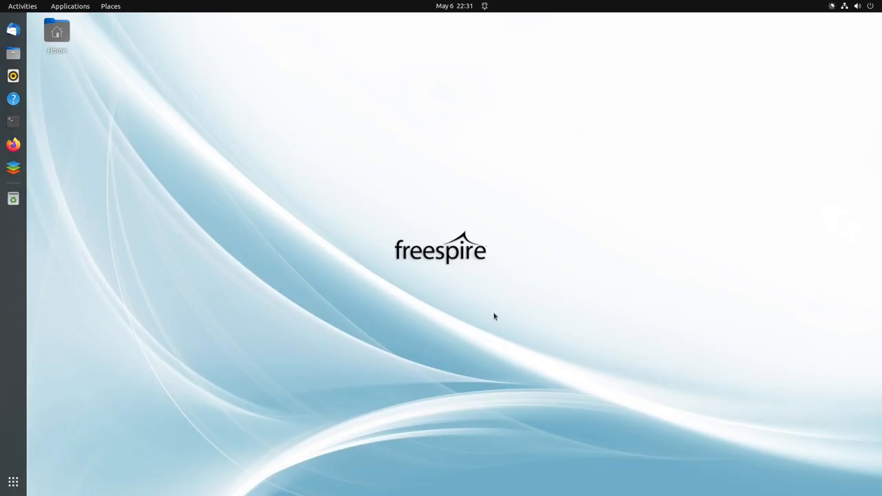
{"action": "left_click", "coordinate": [13, 198]}
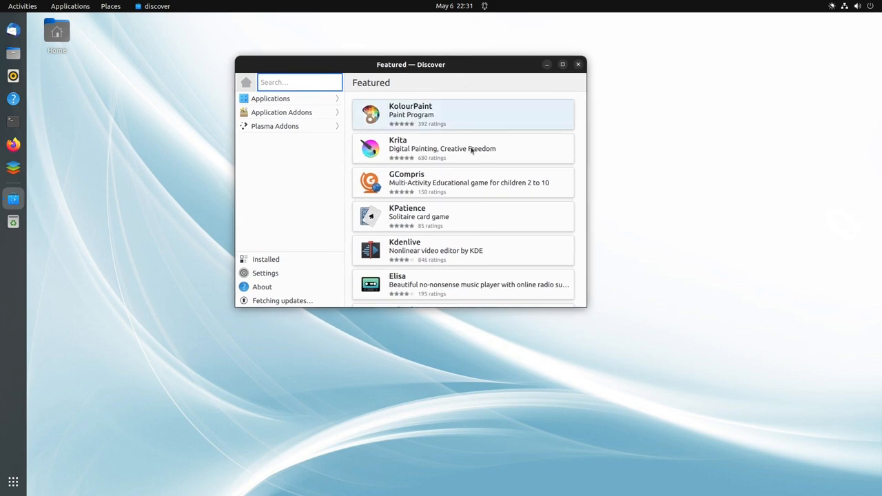
{"action": "scroll", "scroll_direction": "down", "scroll_amount": 3}
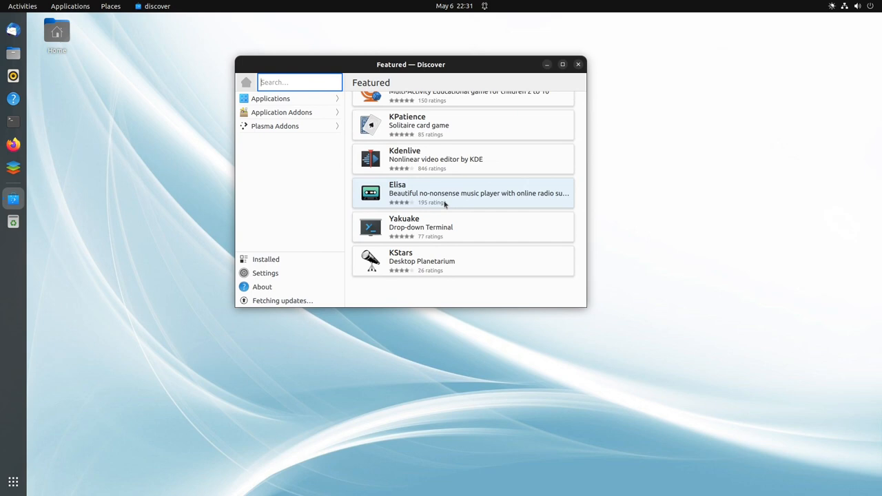
{"action": "left_click", "coordinate": [275, 125]}
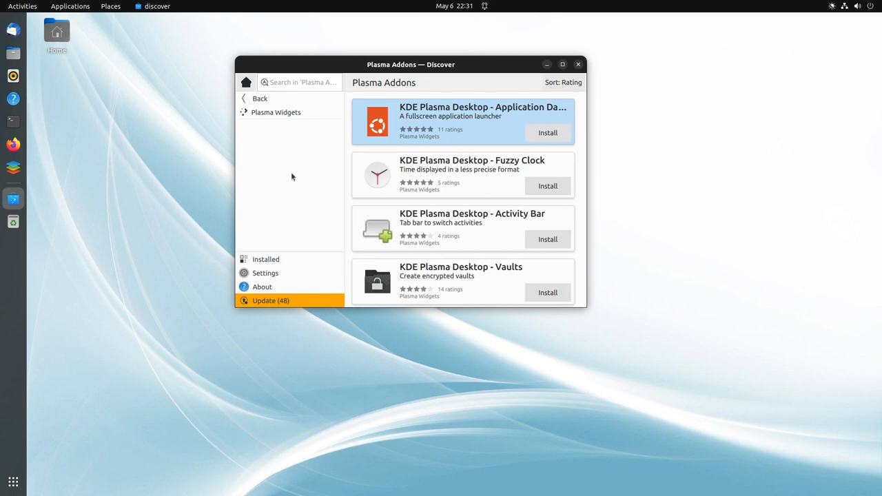
{"action": "scroll", "scroll_direction": "down", "scroll_amount": 3}
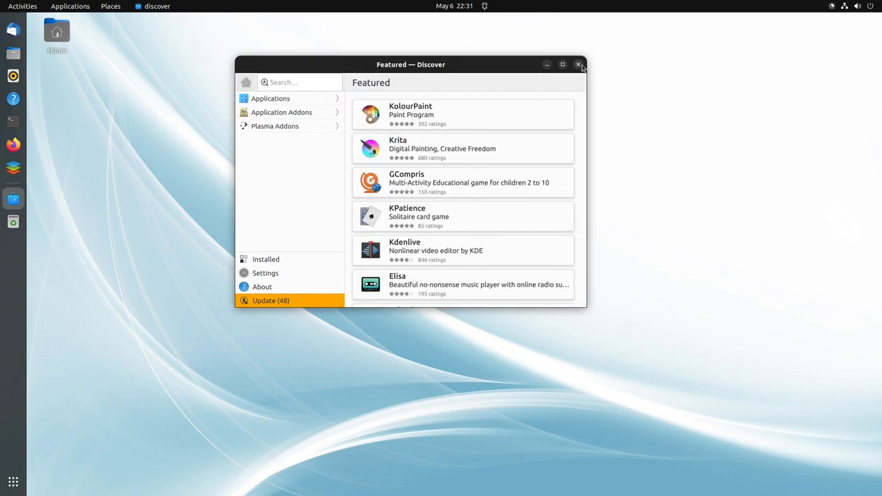
- Close Discover, launch balenaEtcher from the app grid and reposition its window on the desktop
{"action": "left_click", "coordinate": [577, 65]}
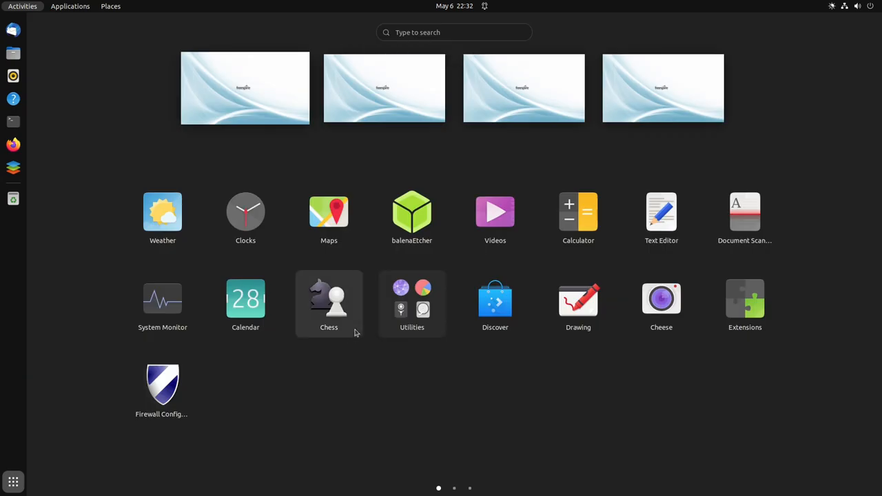
{"action": "mouse_move", "coordinate": [163, 217]}
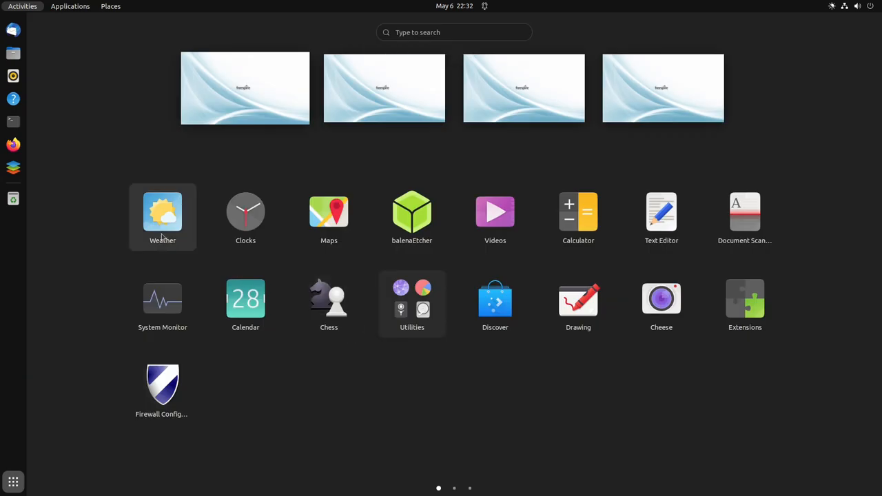
{"action": "mouse_move", "coordinate": [662, 218]}
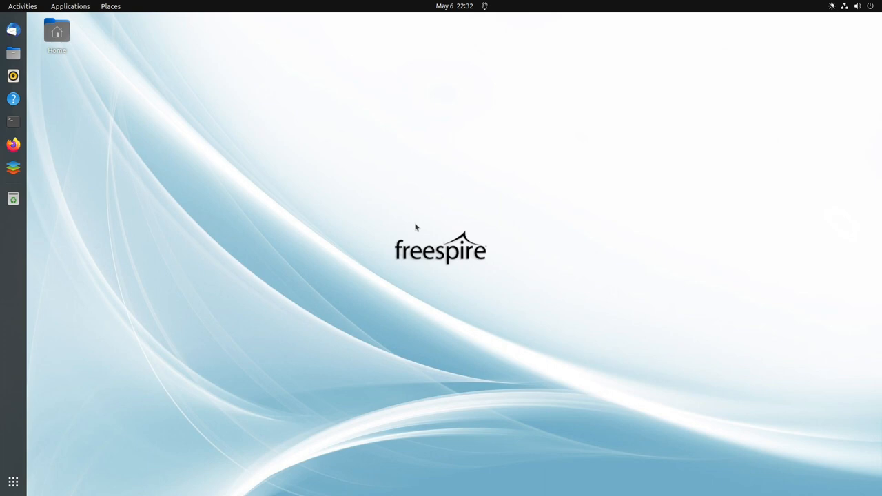
{"action": "left_click", "coordinate": [13, 198]}
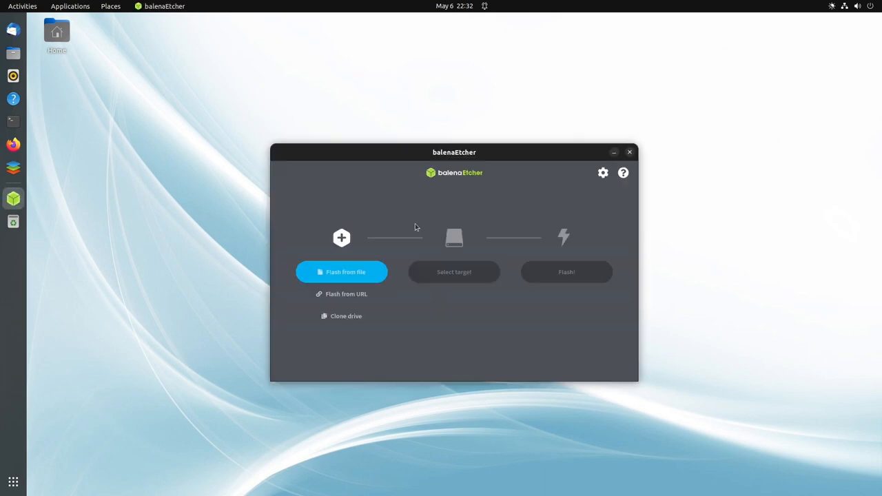
{"action": "mouse_move", "coordinate": [471, 160]}
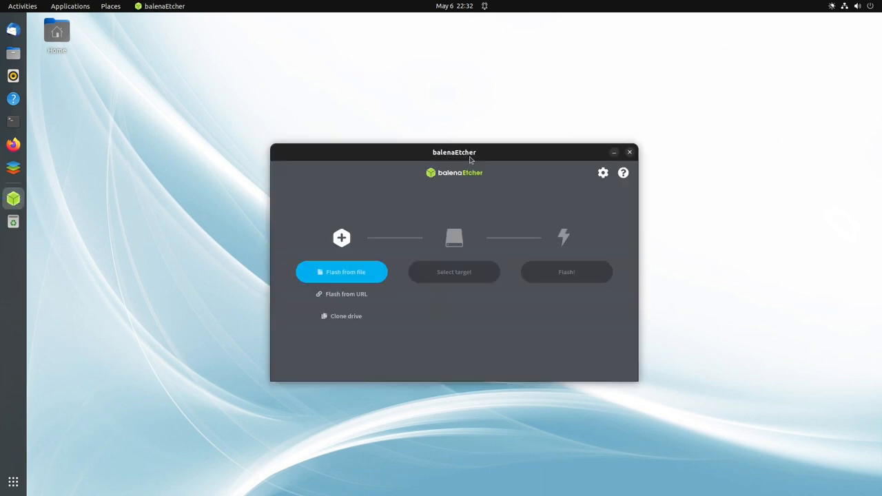
{"action": "left_click_drag", "start_coordinate": [455, 152], "coordinate": [451, 121]}
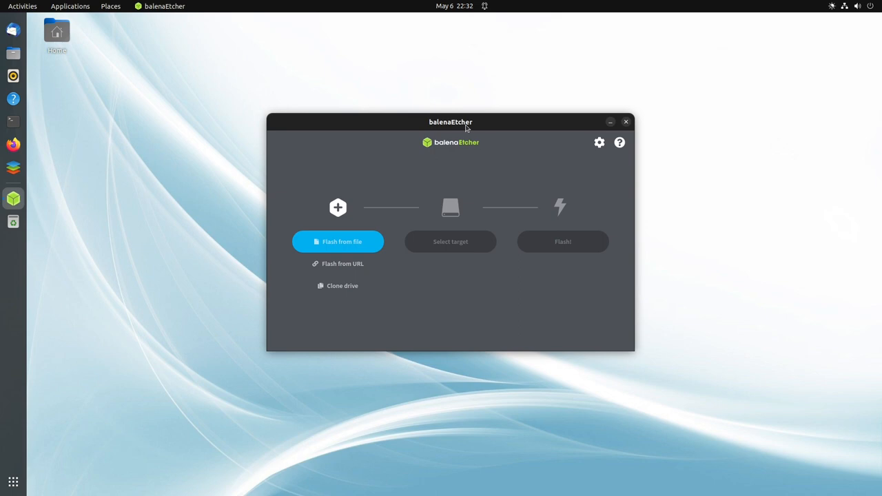
{"action": "mouse_move", "coordinate": [467, 127]}
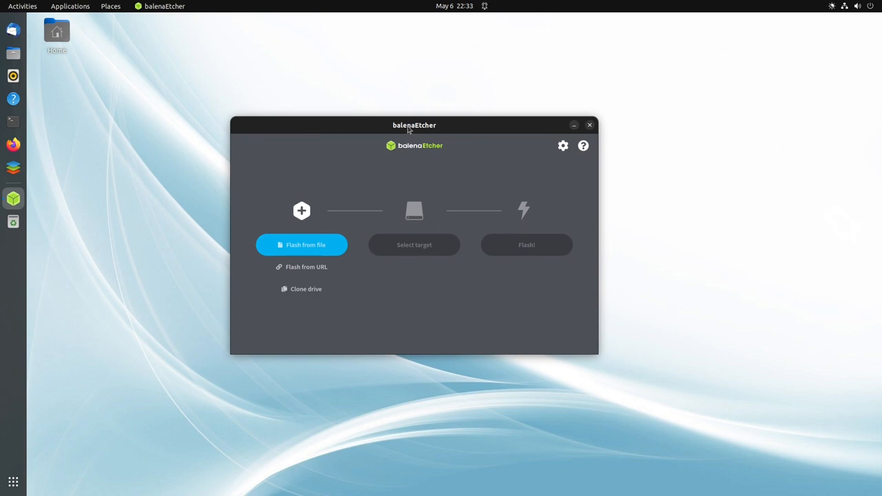
{"action": "mouse_move", "coordinate": [491, 125]}
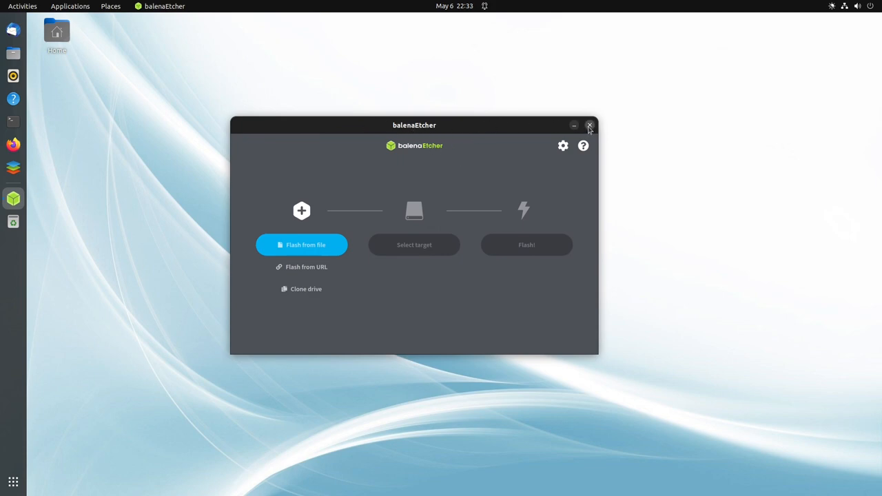
- Close balenaEtcher, returning to the Freespire app grid
{"action": "left_click", "coordinate": [590, 124]}
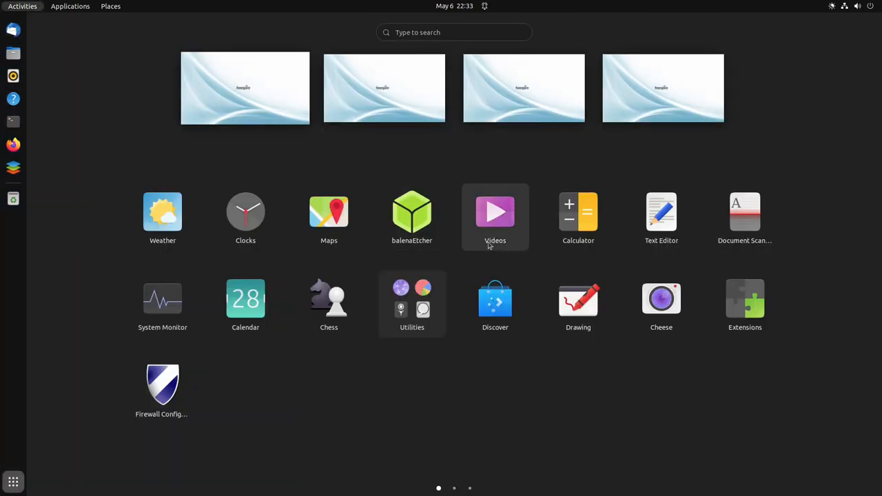
{"action": "mouse_move", "coordinate": [696, 231]}
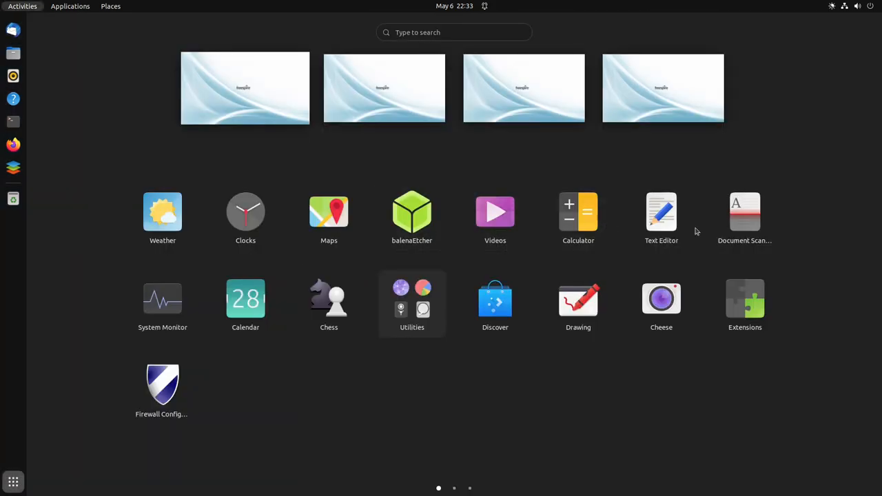
{"action": "mouse_move", "coordinate": [744, 220]}
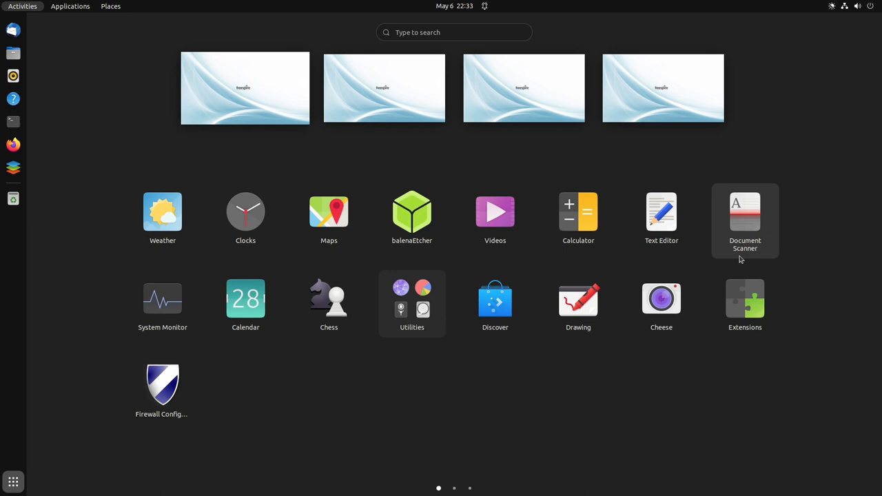
{"action": "mouse_move", "coordinate": [758, 259]}
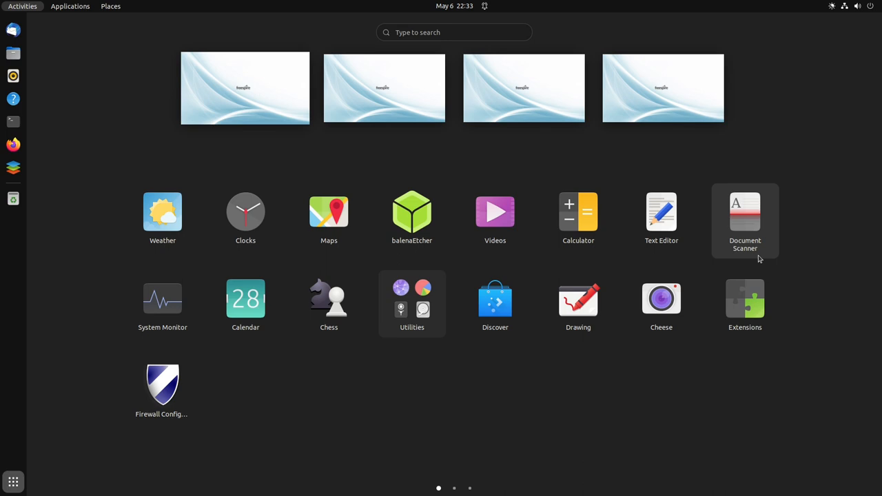
{"action": "mouse_move", "coordinate": [490, 471]}
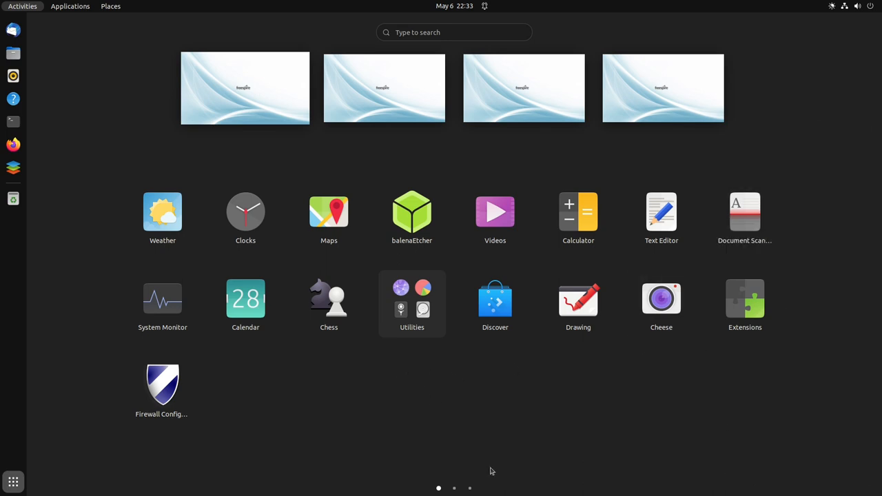
- Launch Midnight Commander showing both home-folder panes, then close its terminal window
{"action": "left_click", "coordinate": [454, 488]}
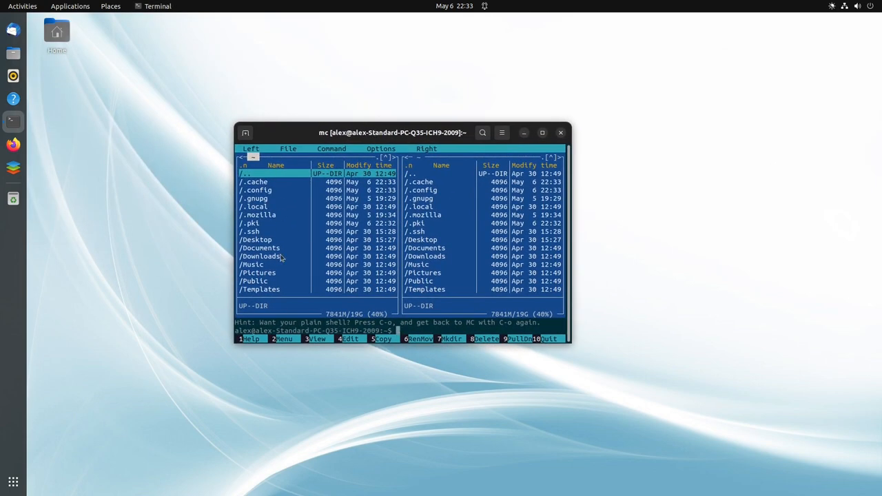
{"action": "mouse_move", "coordinate": [532, 110]}
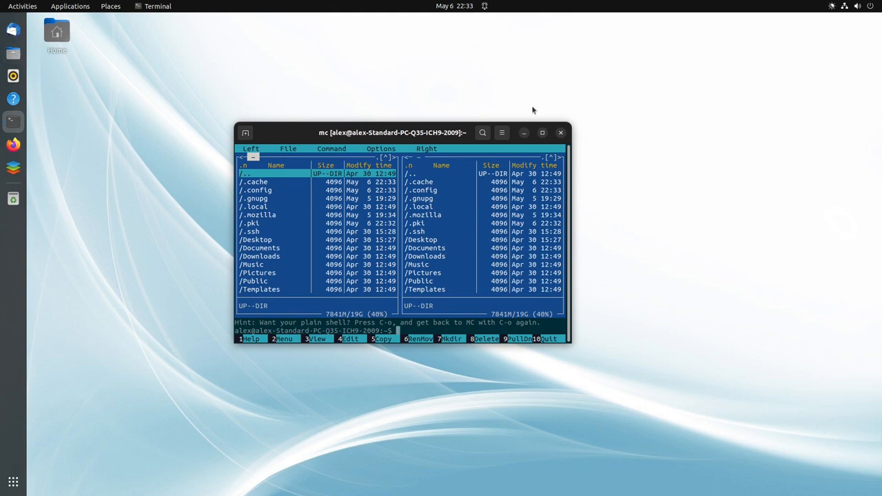
{"action": "mouse_move", "coordinate": [429, 265]}
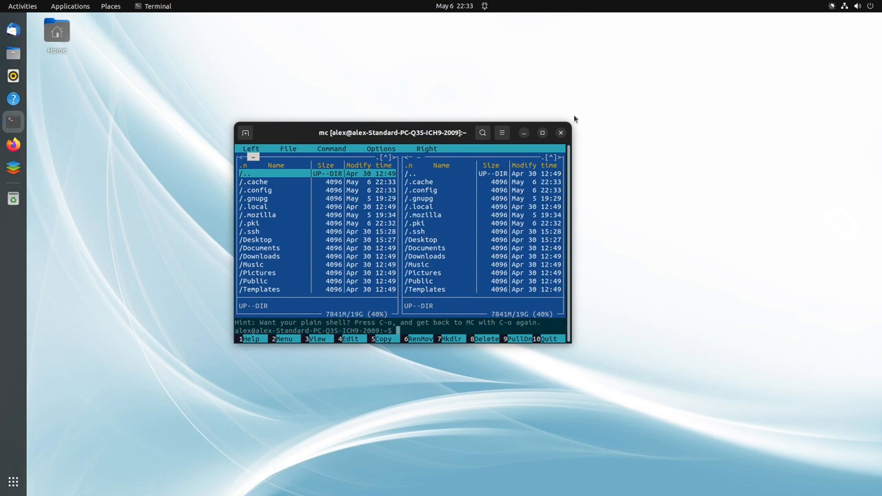
{"action": "left_click", "coordinate": [559, 132]}
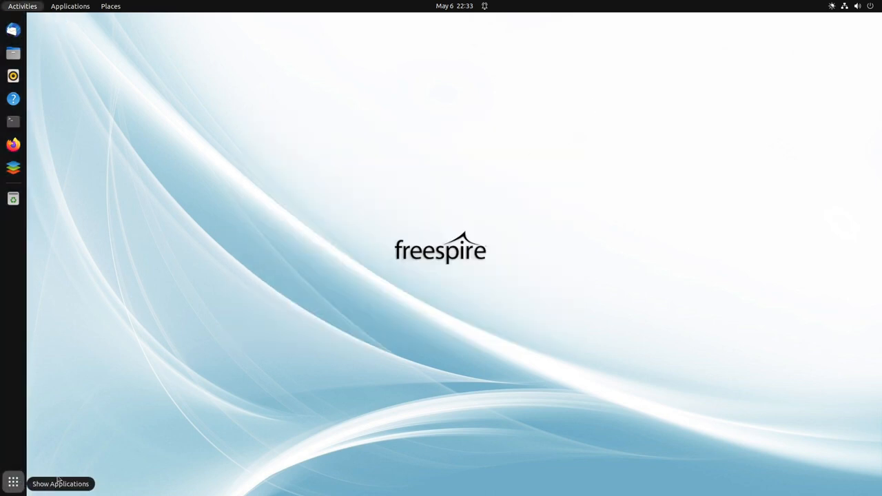
- Show the installed applications overview to reach the grid's second page
{"action": "left_click", "coordinate": [12, 482]}
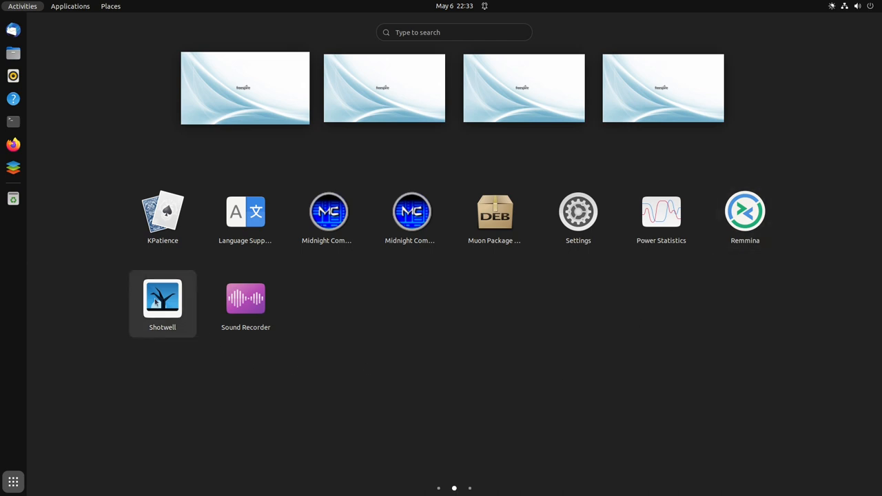
{"action": "mouse_move", "coordinate": [495, 217]}
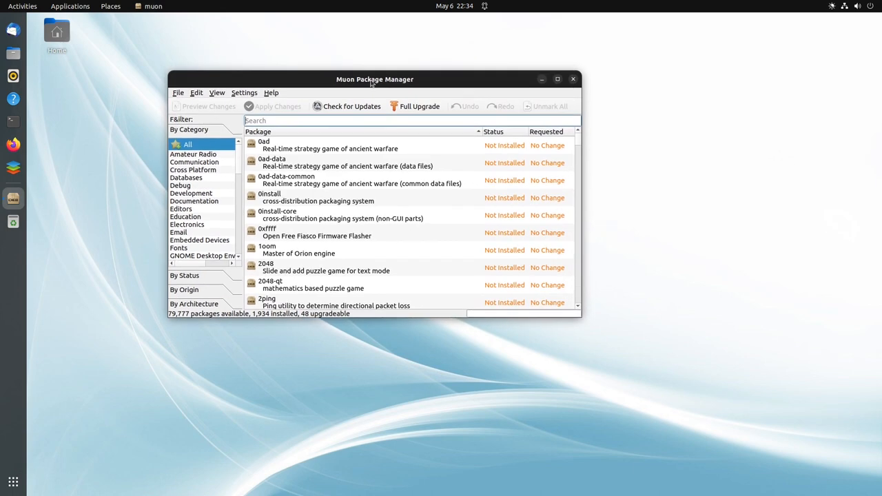
{"action": "mouse_move", "coordinate": [351, 106]}
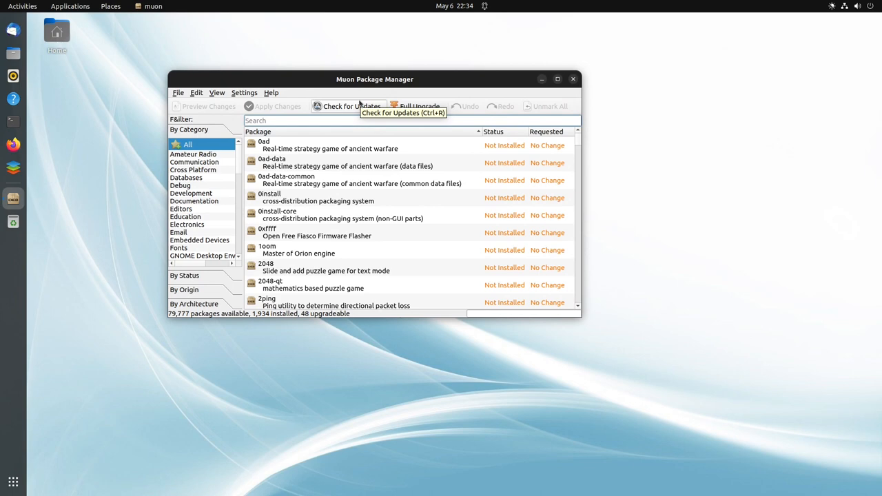
- View the 0ad package details in Muon, then close the package manager
{"action": "left_click", "coordinate": [329, 144]}
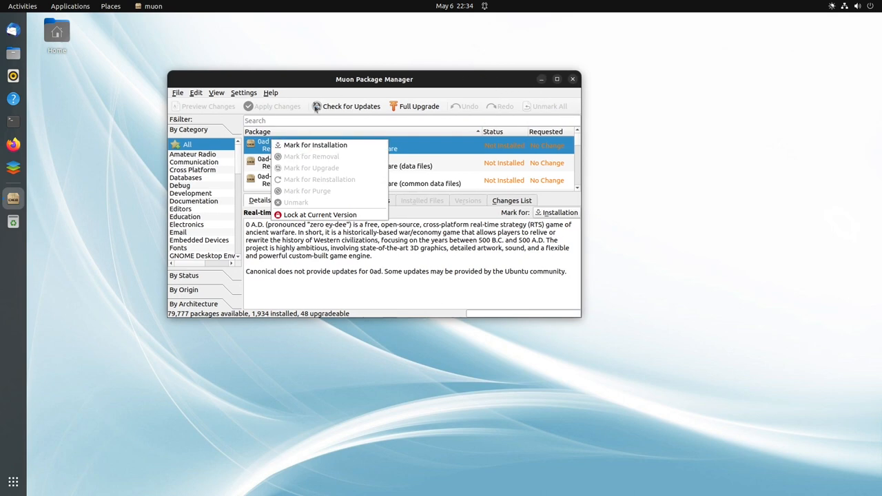
{"action": "mouse_move", "coordinate": [557, 355]}
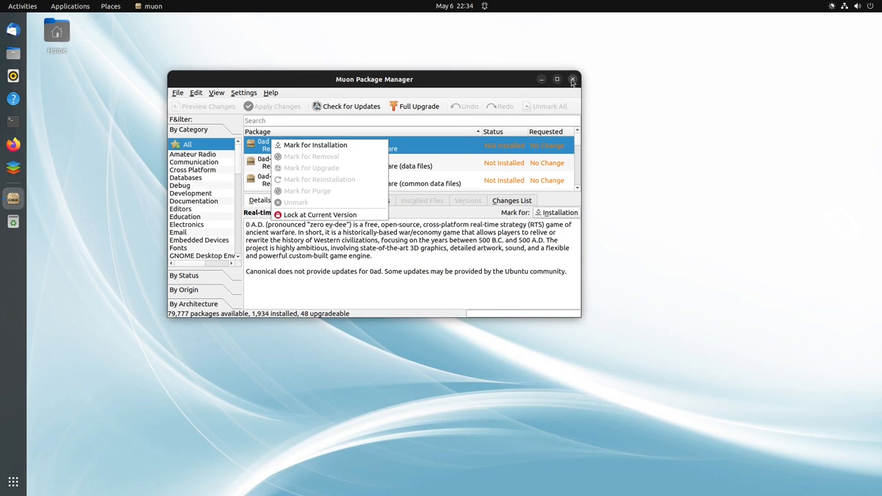
{"action": "left_click", "coordinate": [573, 79]}
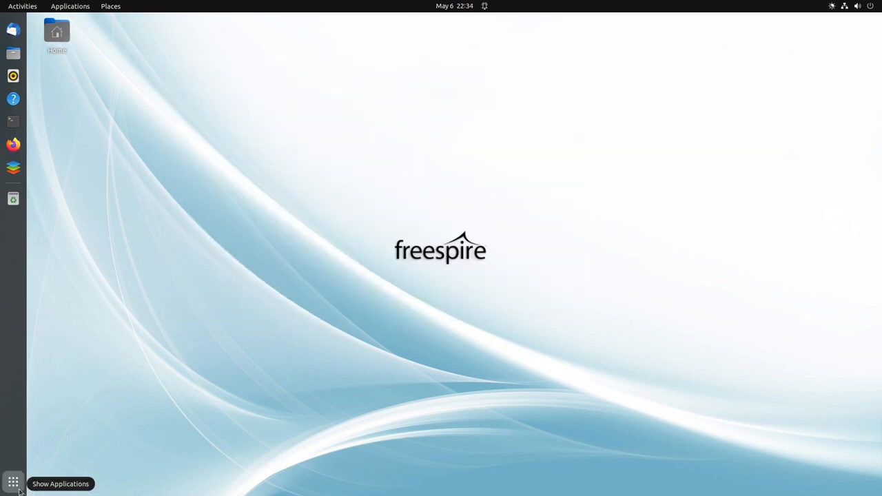
- Launch Startup Disk Creator from the app grid, close it, and return to the grid
{"action": "left_click", "coordinate": [13, 483]}
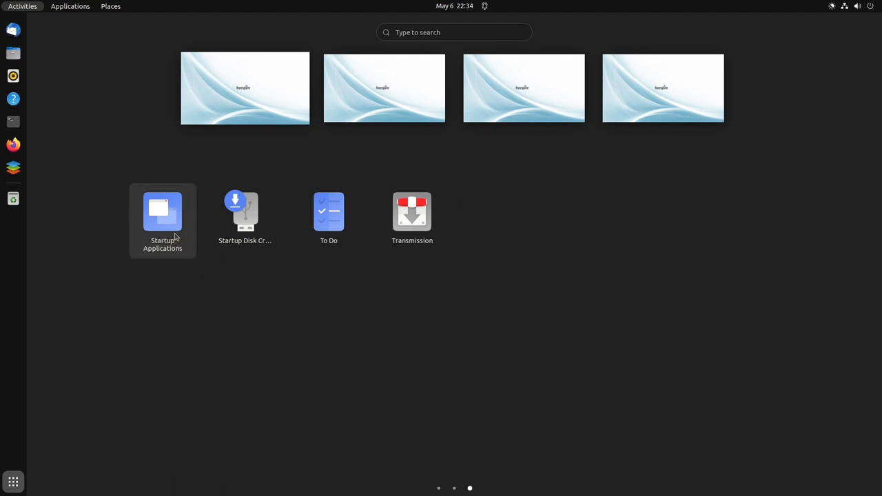
{"action": "mouse_move", "coordinate": [245, 218]}
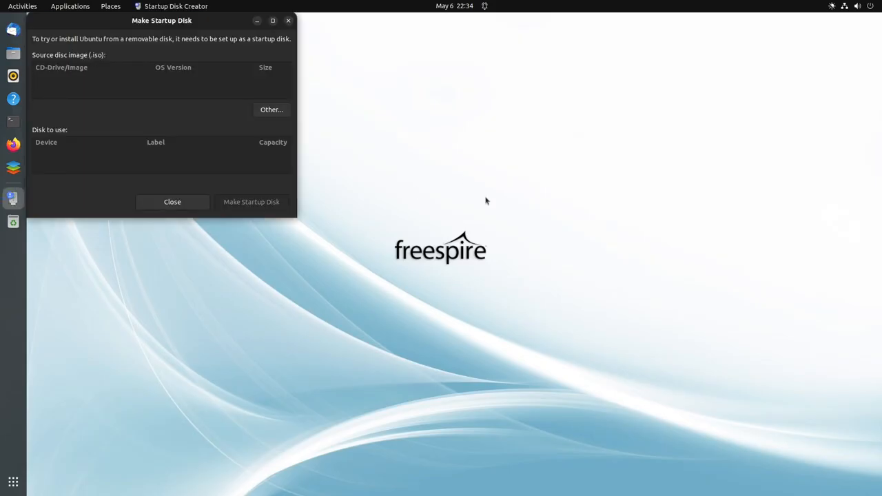
{"action": "left_click_drag", "start_coordinate": [162, 21], "coordinate": [326, 86]}
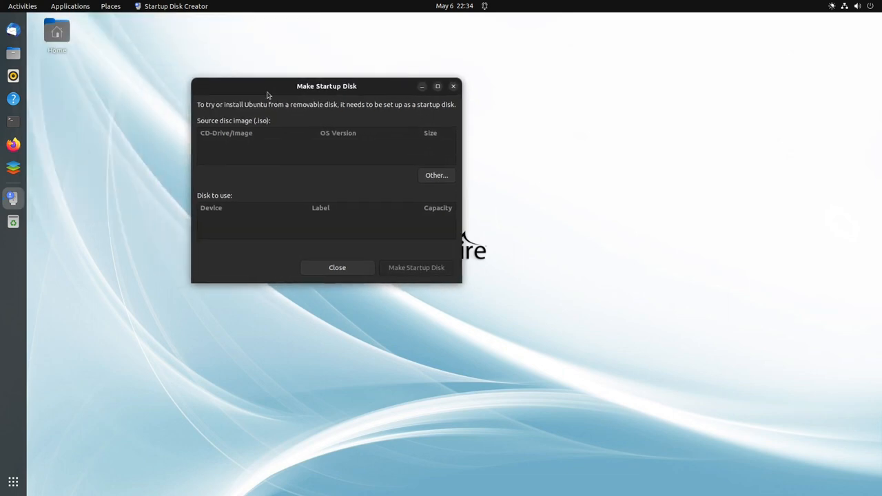
{"action": "left_click", "coordinate": [336, 267]}
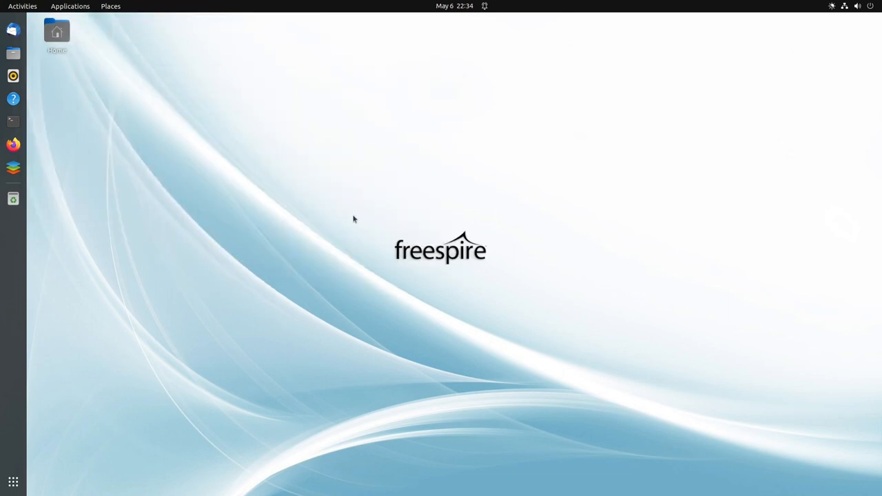
{"action": "left_click", "coordinate": [12, 481]}
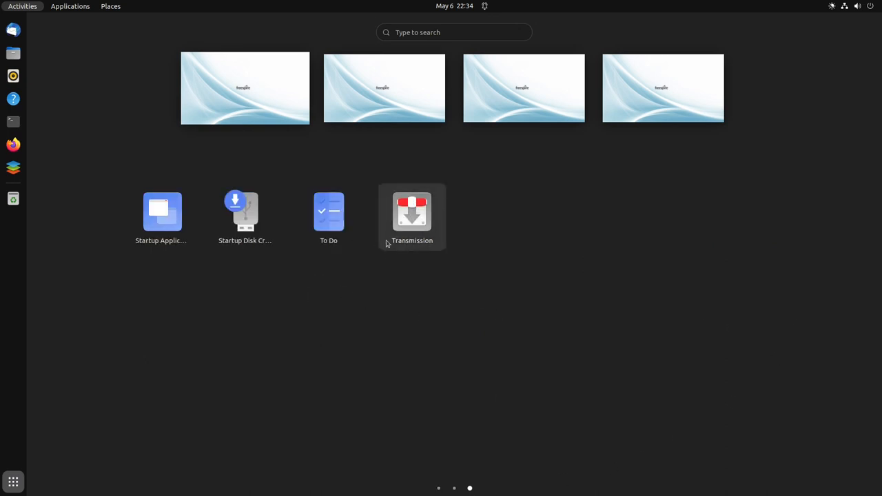
- Launch GNOME To Do showing the empty Personal list, then close it
{"action": "left_click", "coordinate": [328, 212]}
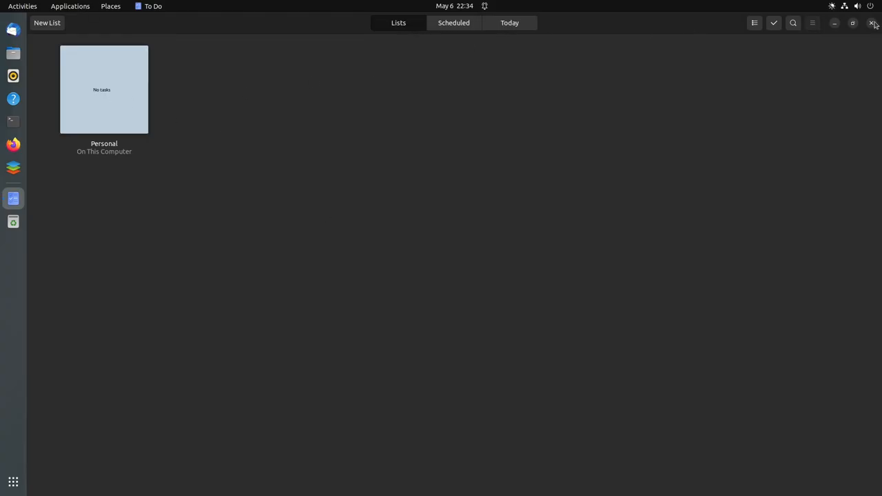
{"action": "left_click", "coordinate": [874, 22]}
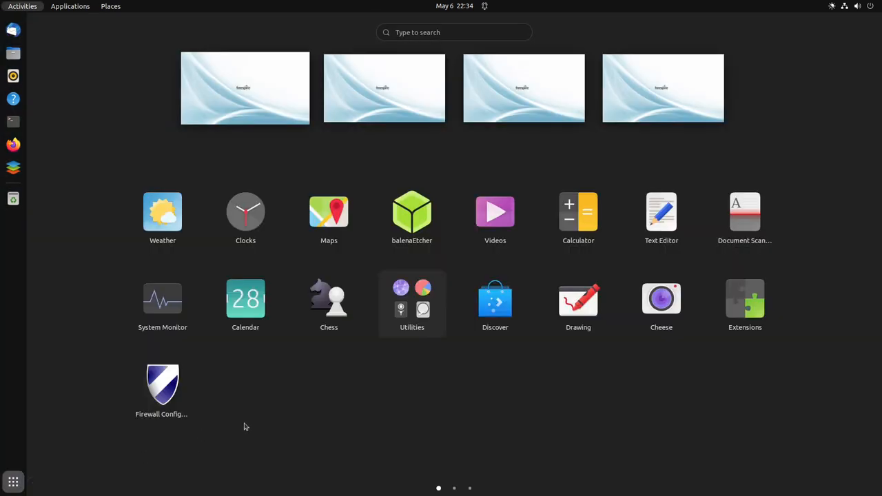
{"action": "mouse_move", "coordinate": [452, 325]}
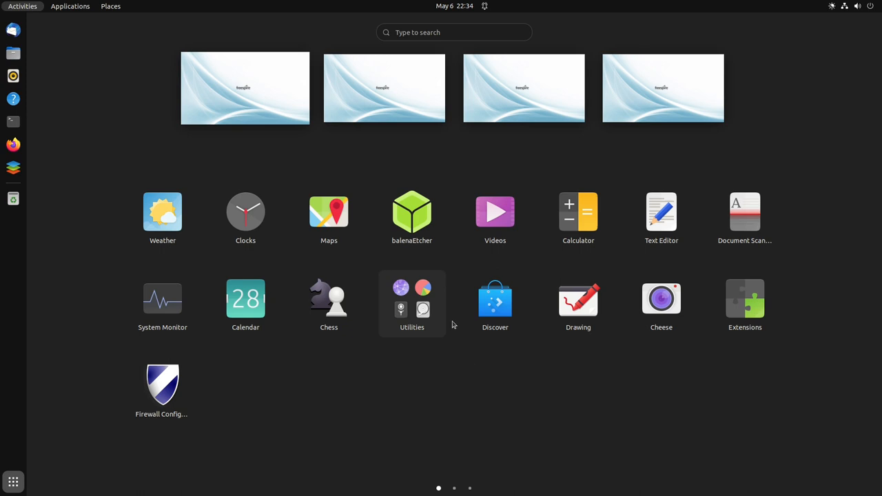
{"action": "left_click", "coordinate": [411, 297]}
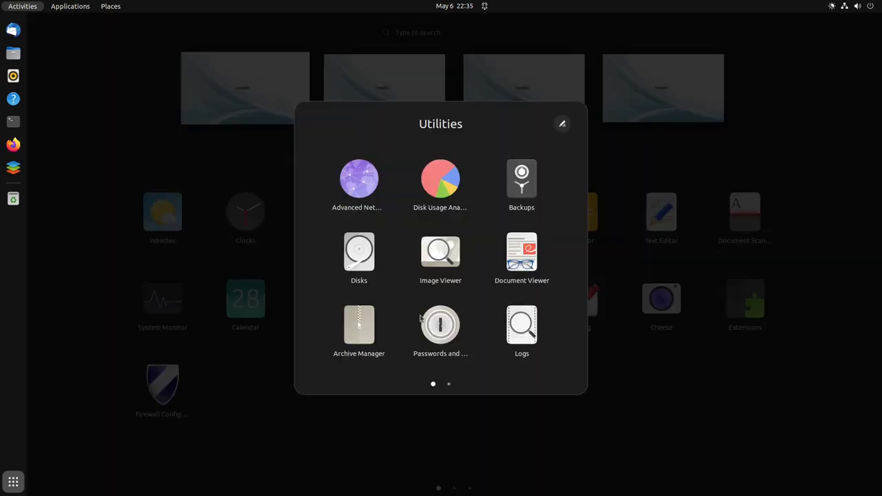
{"action": "mouse_move", "coordinate": [359, 179]}
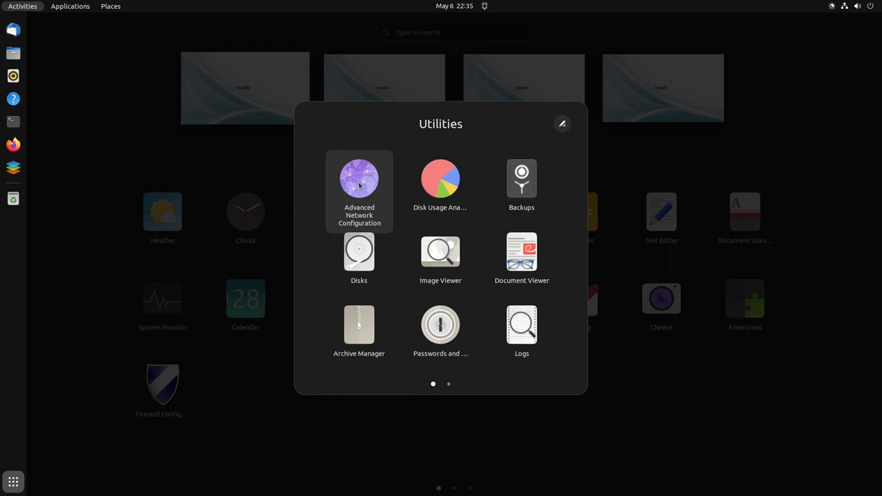
{"action": "mouse_move", "coordinate": [441, 179]}
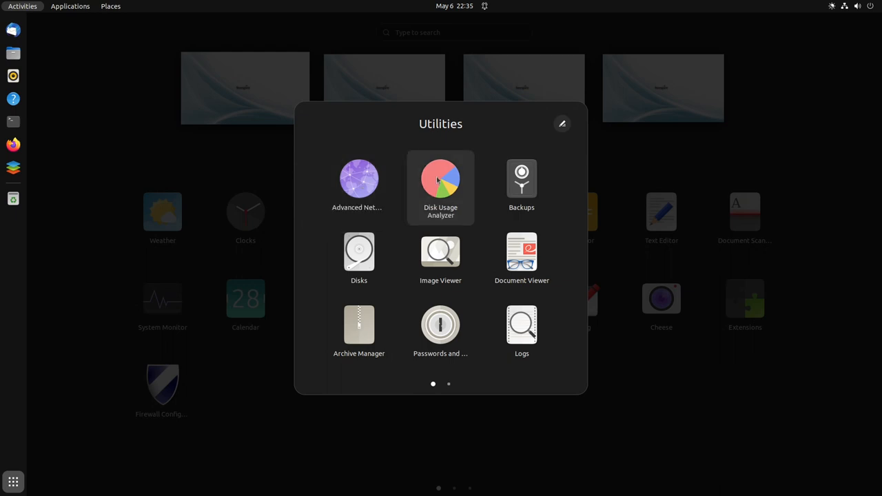
{"action": "mouse_move", "coordinate": [441, 259]}
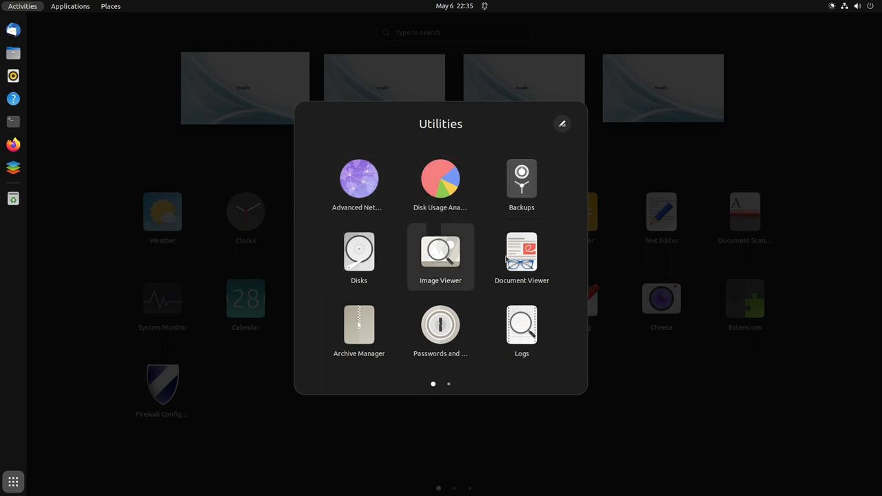
{"action": "mouse_move", "coordinate": [441, 398]}
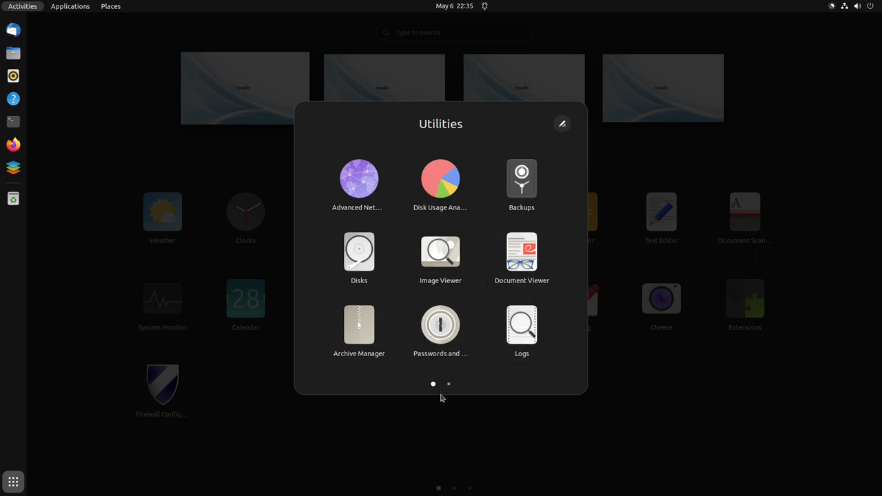
{"action": "mouse_move", "coordinate": [452, 393]}
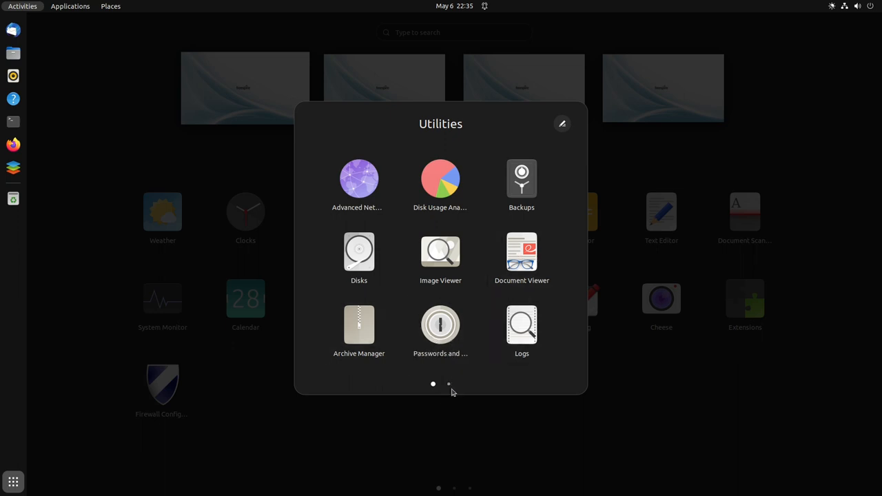
{"action": "left_click", "coordinate": [450, 383]}
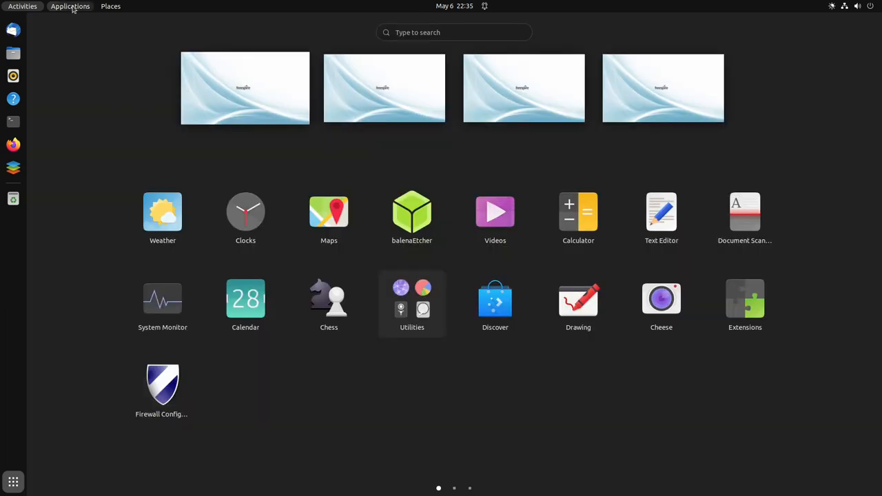
- Browse the Applications menu's System Tools and Utilities categories, then dismiss it
{"action": "left_click", "coordinate": [69, 6]}
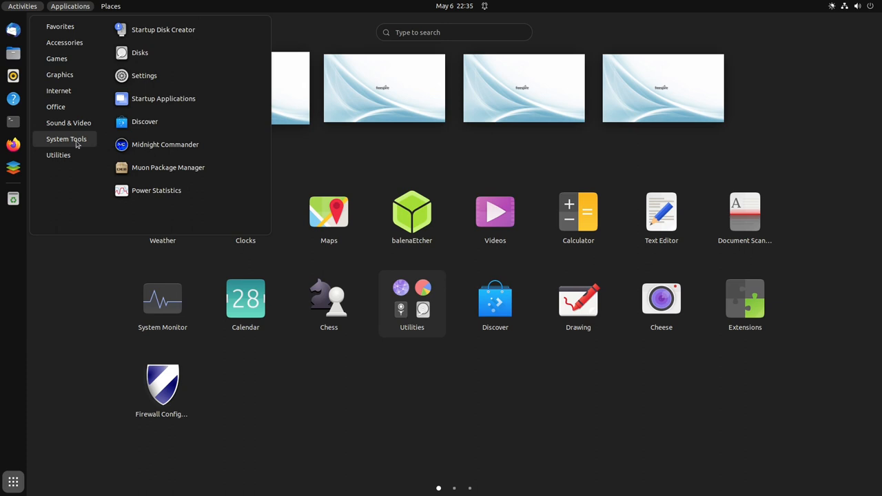
{"action": "left_click", "coordinate": [58, 154]}
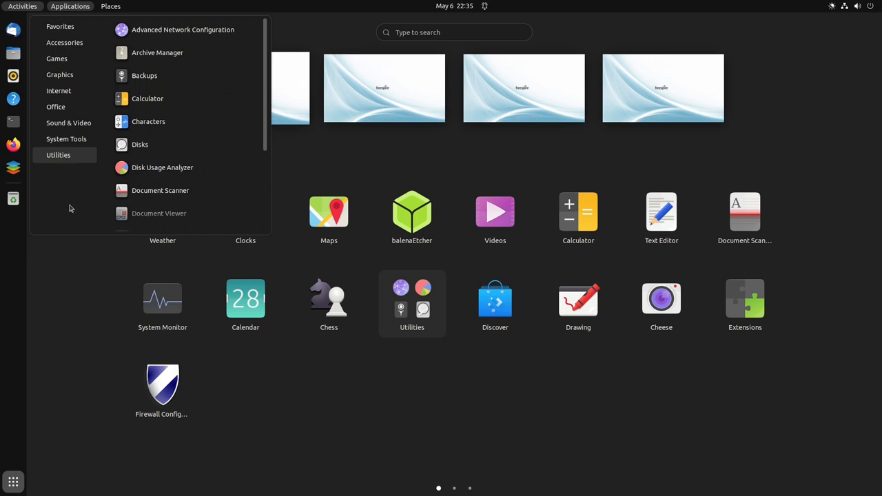
{"action": "left_click", "coordinate": [69, 5]}
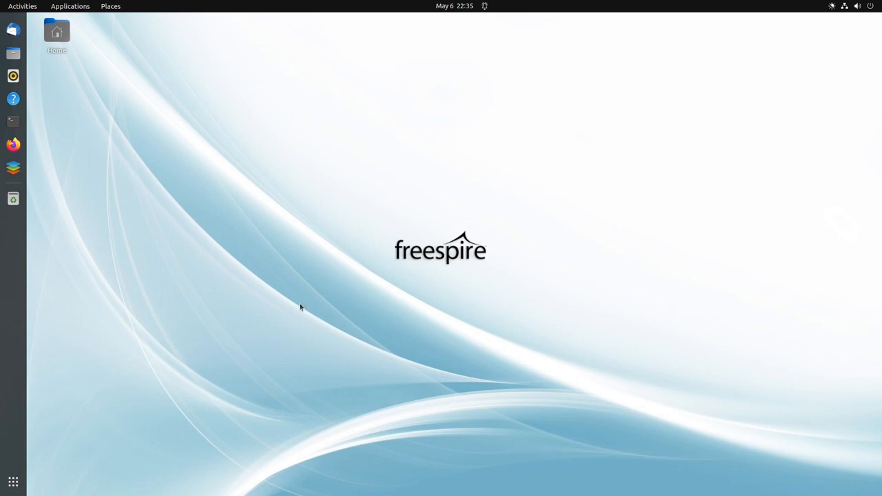
{"action": "mouse_move", "coordinate": [296, 308]}
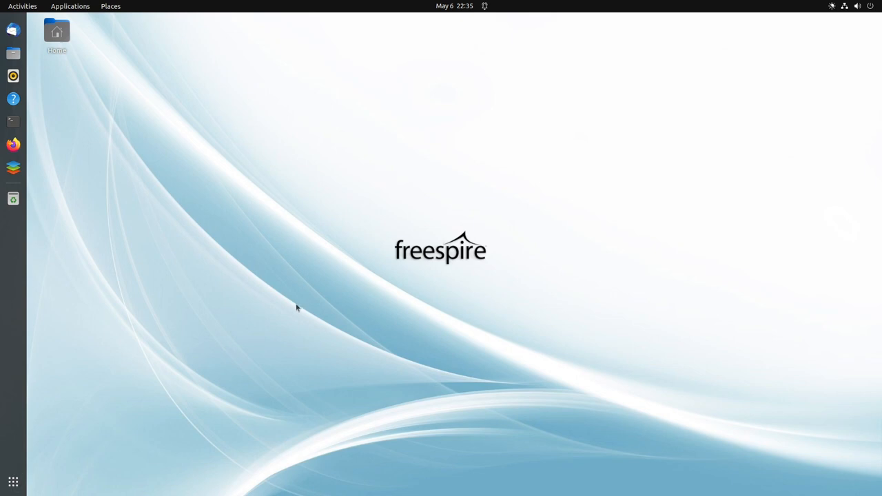
{"action": "left_click", "coordinate": [22, 5]}
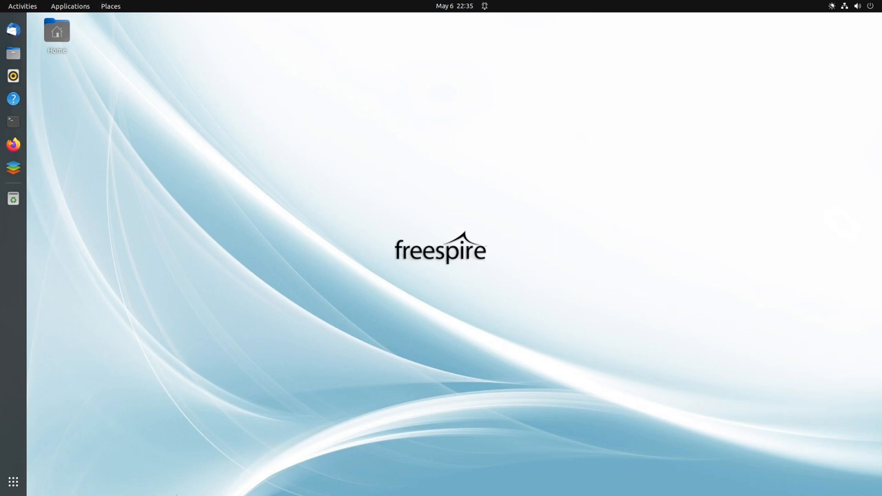
{"action": "mouse_move", "coordinate": [509, 472]}
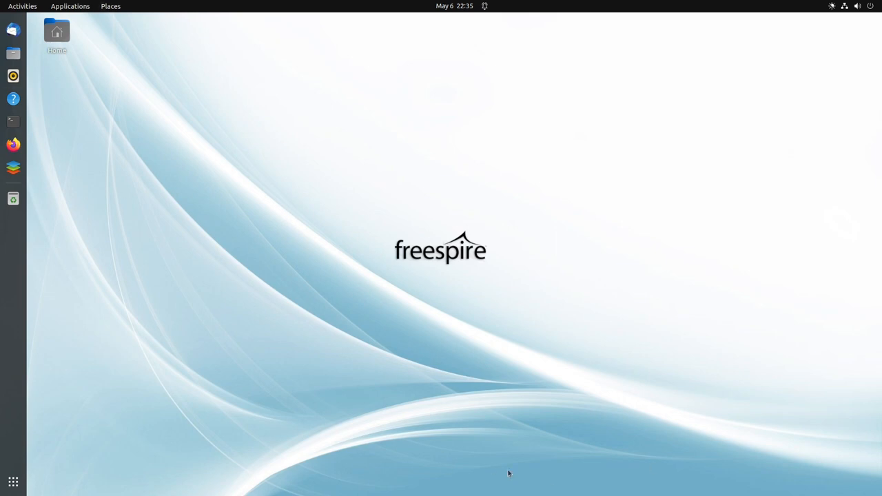
{"action": "mouse_move", "coordinate": [577, 177]}
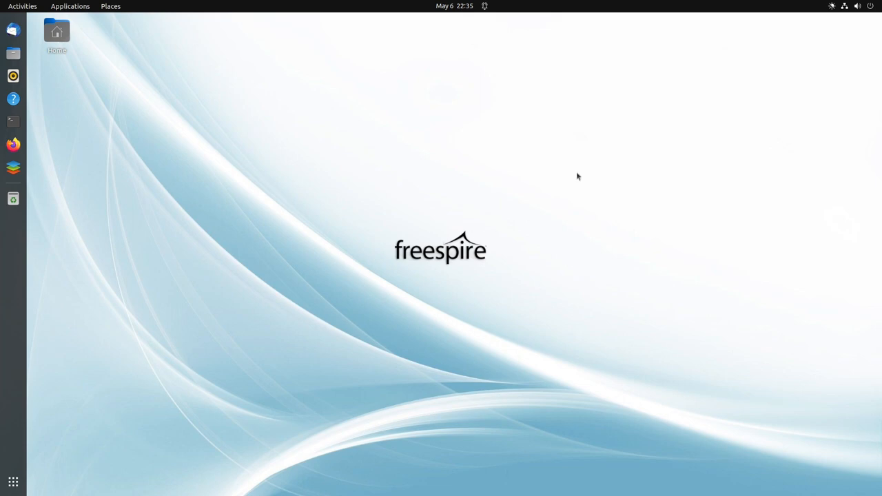